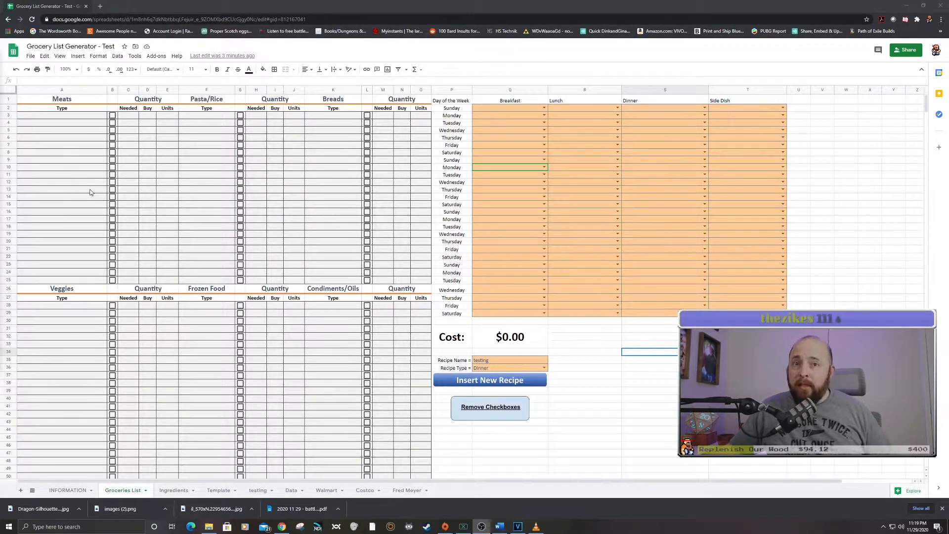
{"action": "mouse_move", "coordinate": [501, 196]}
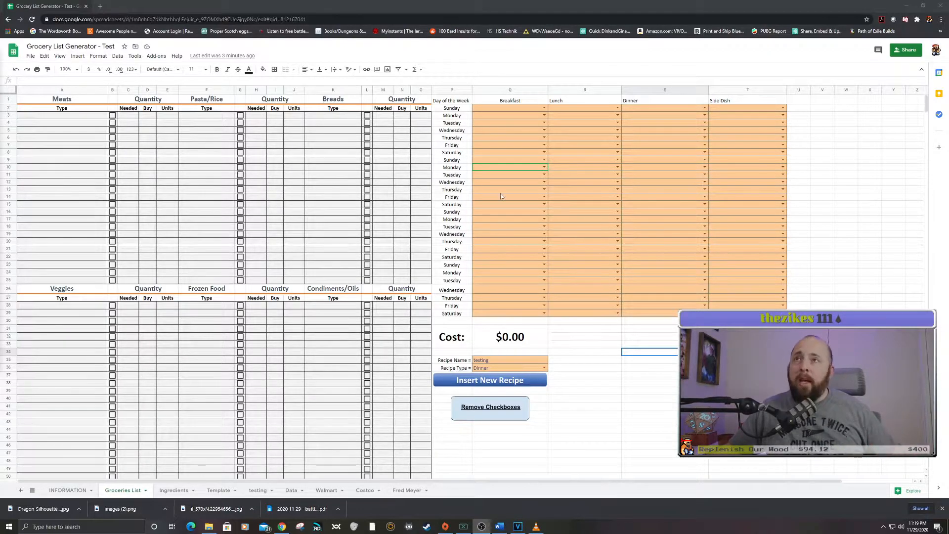
Step: Choose breakfasts from the dropdowns: Cinnamon Rolls for Sunday, Cereal and the rest of the week
{"action": "left_click", "coordinate": [509, 107]}
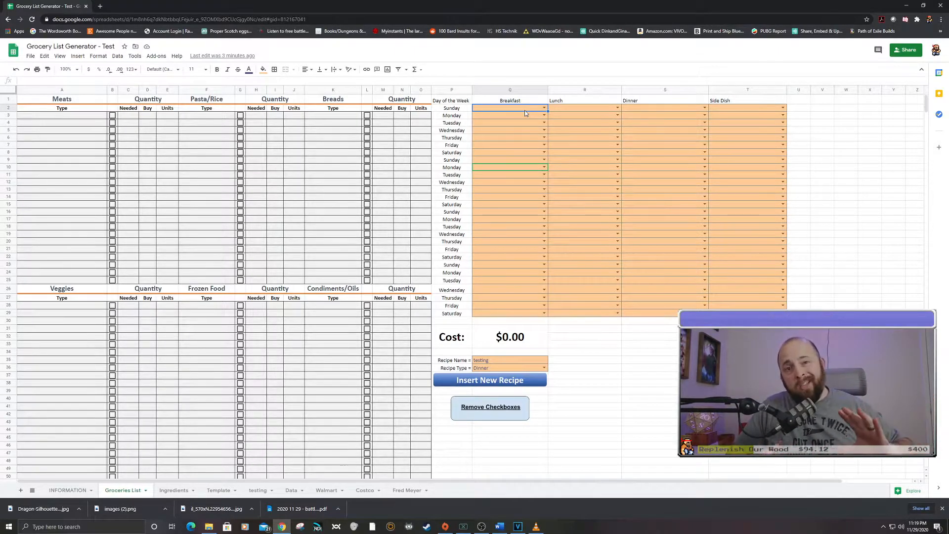
{"action": "mouse_move", "coordinate": [522, 112]}
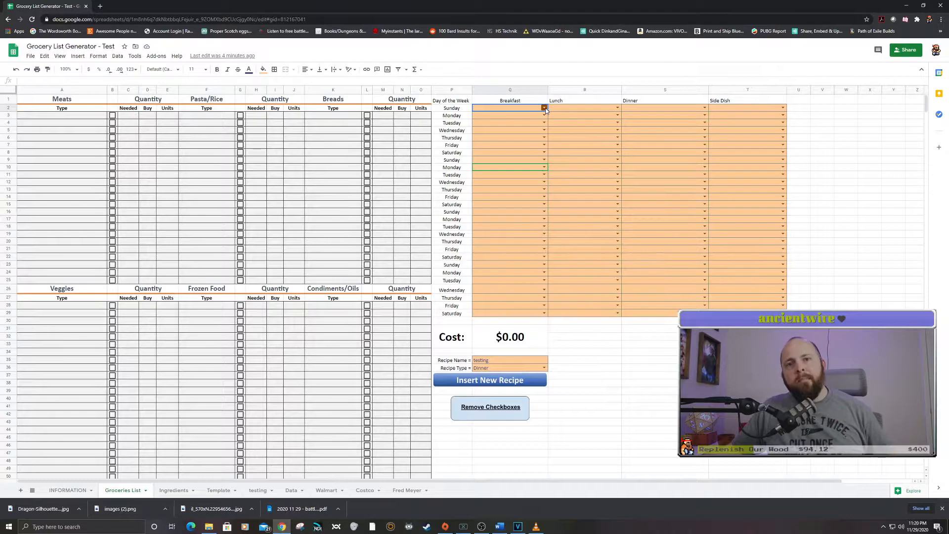
{"action": "left_click", "coordinate": [543, 108]}
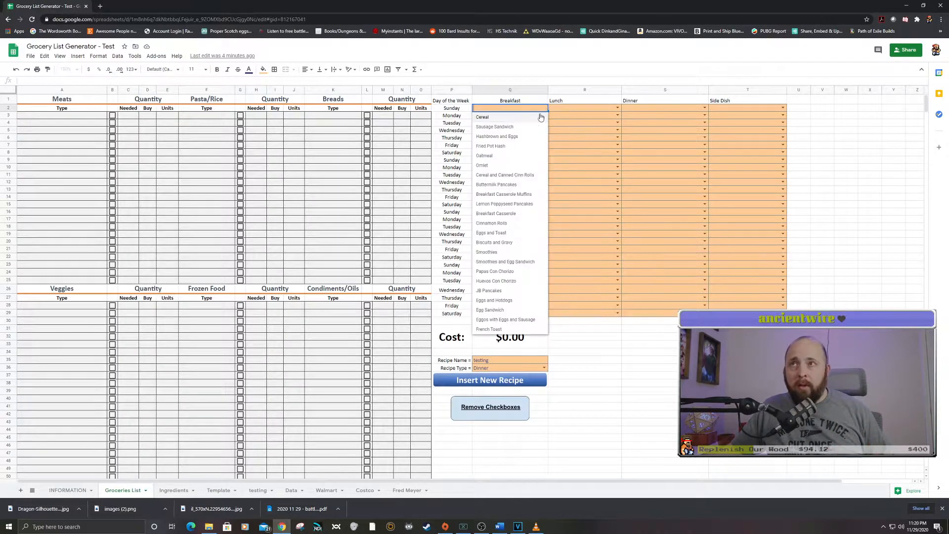
{"action": "left_click", "coordinate": [491, 223]}
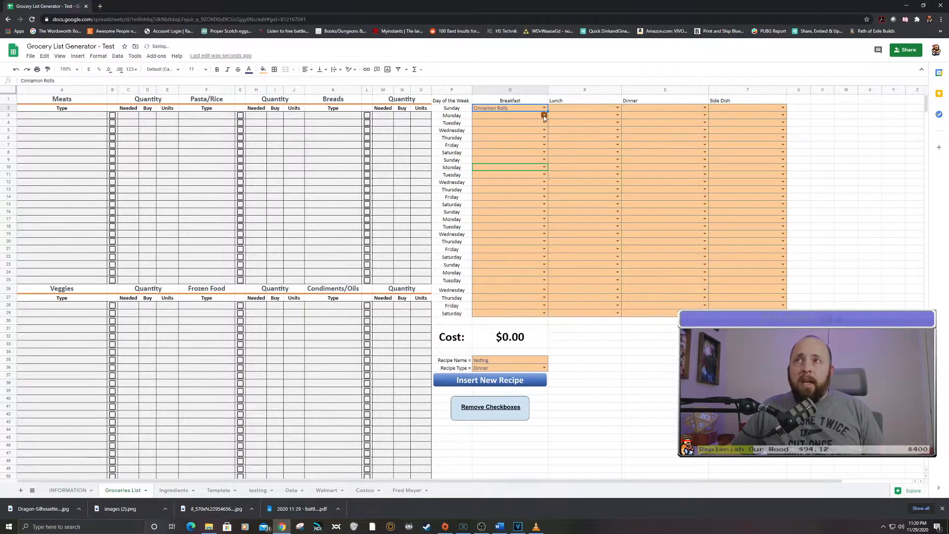
{"action": "left_click", "coordinate": [542, 108]}
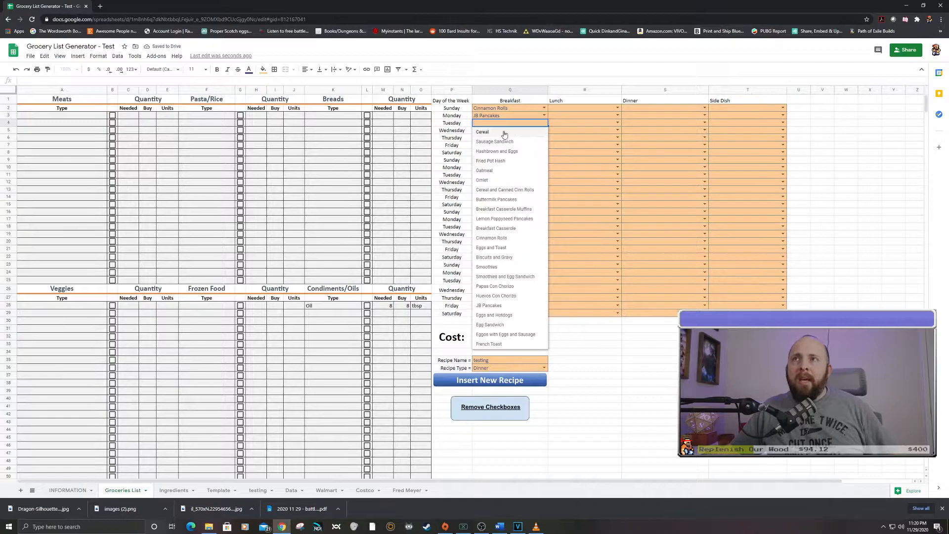
{"action": "left_click", "coordinate": [493, 141]}
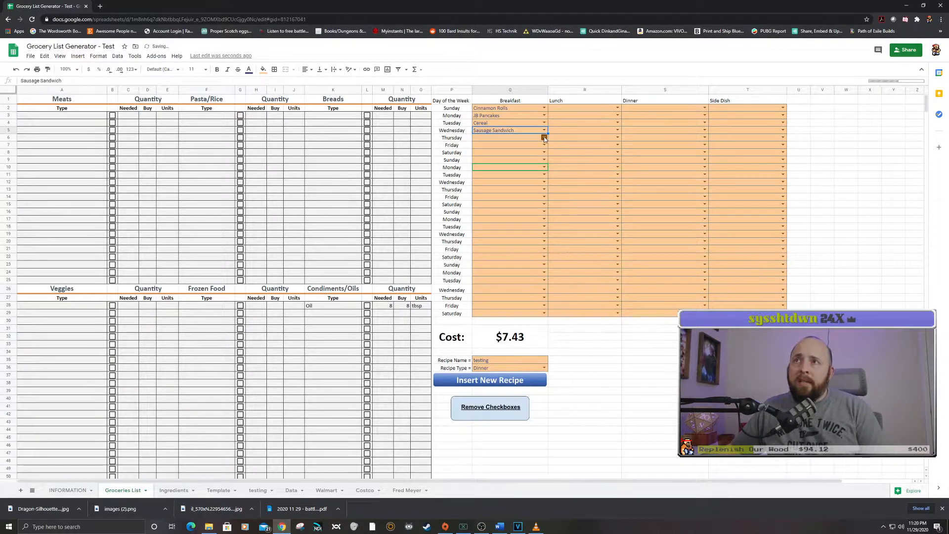
{"action": "left_click", "coordinate": [543, 137]}
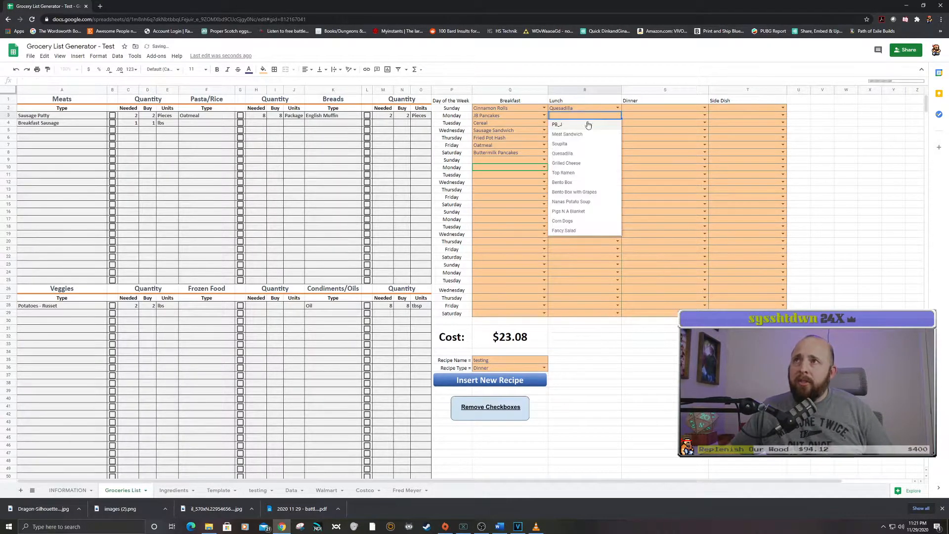
Step: Set lunches: PB_J for Monday, Top Ramen for Friday and Corn Dogs for Saturday
{"action": "left_click", "coordinate": [556, 124]}
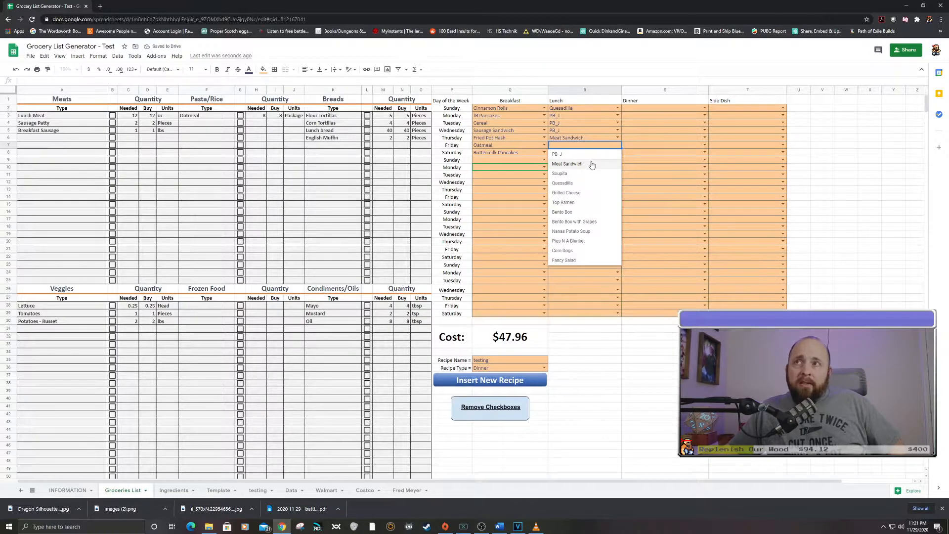
{"action": "left_click", "coordinate": [562, 202]}
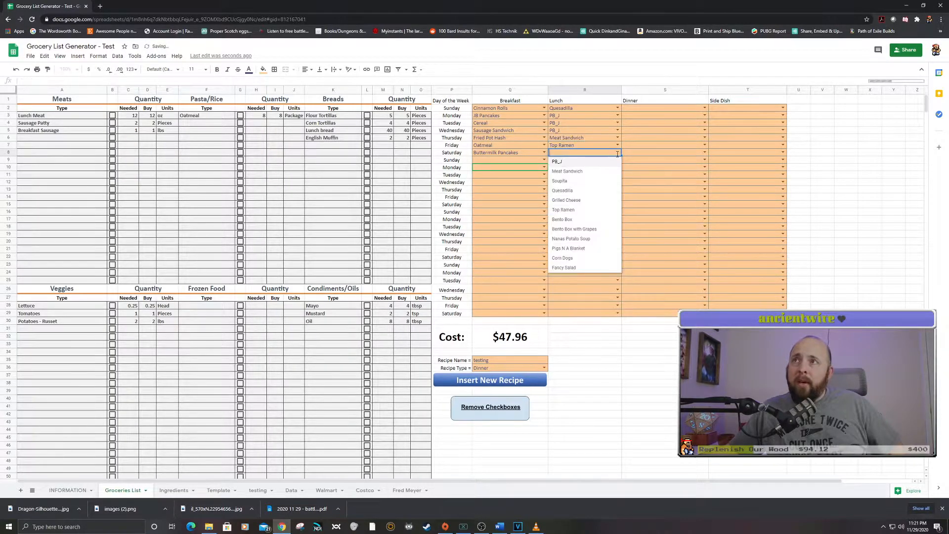
{"action": "left_click", "coordinate": [561, 257]}
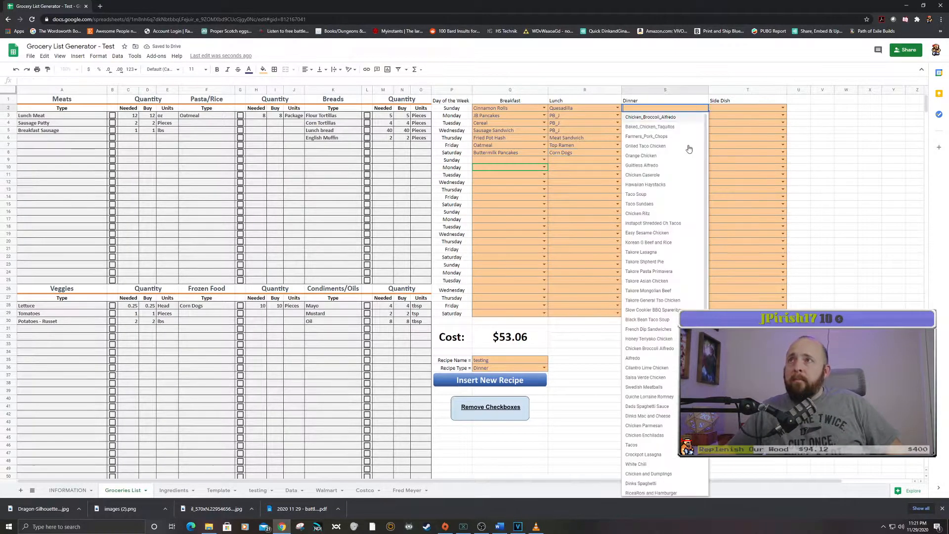
Step: Set dinners: Alfredo, Chicken Casserole, Orange Chicken and Salsa Verde Chicken across the week
{"action": "left_click", "coordinate": [632, 358]}
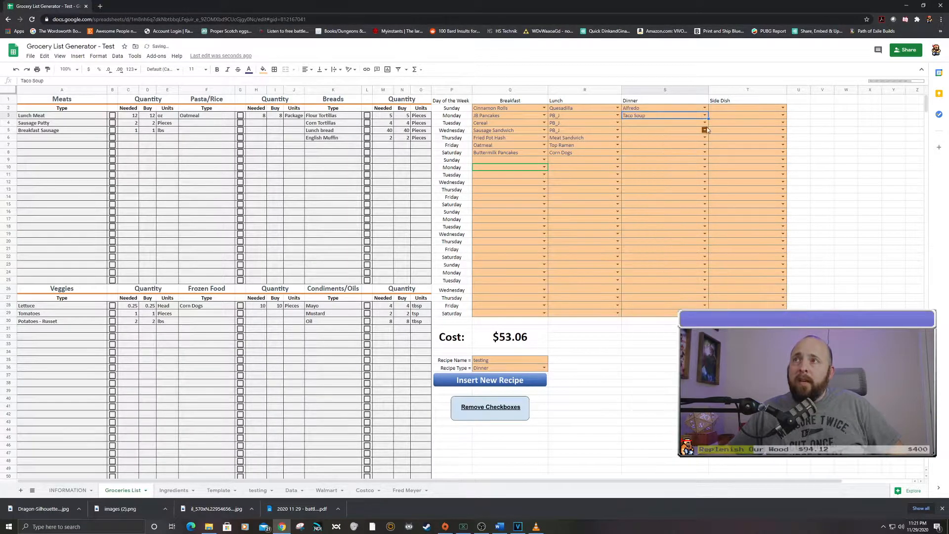
{"action": "left_click", "coordinate": [704, 130]}
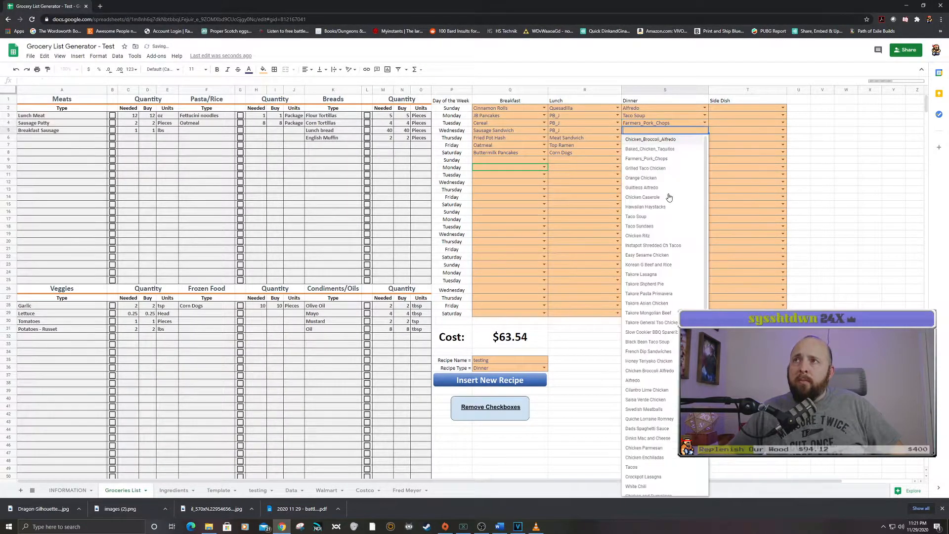
{"action": "left_click", "coordinate": [641, 196]}
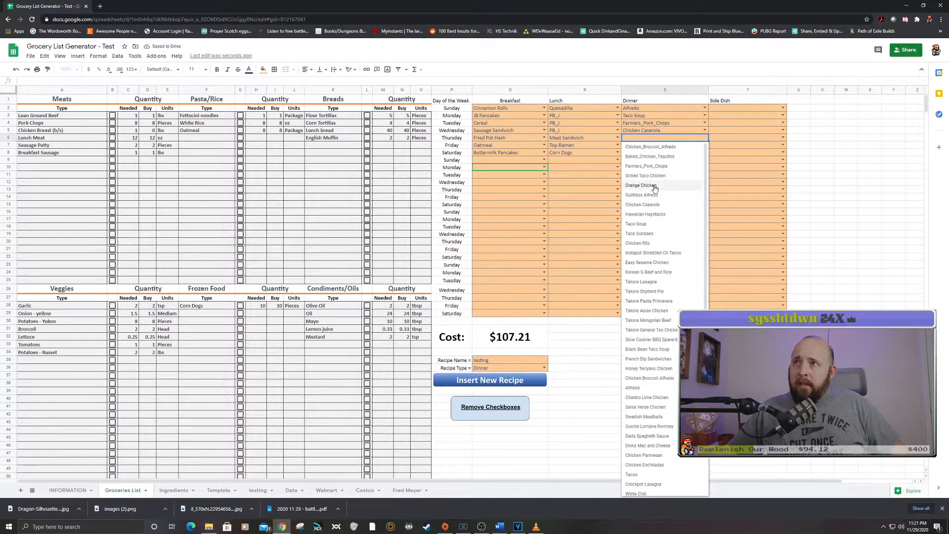
{"action": "left_click", "coordinate": [641, 184]}
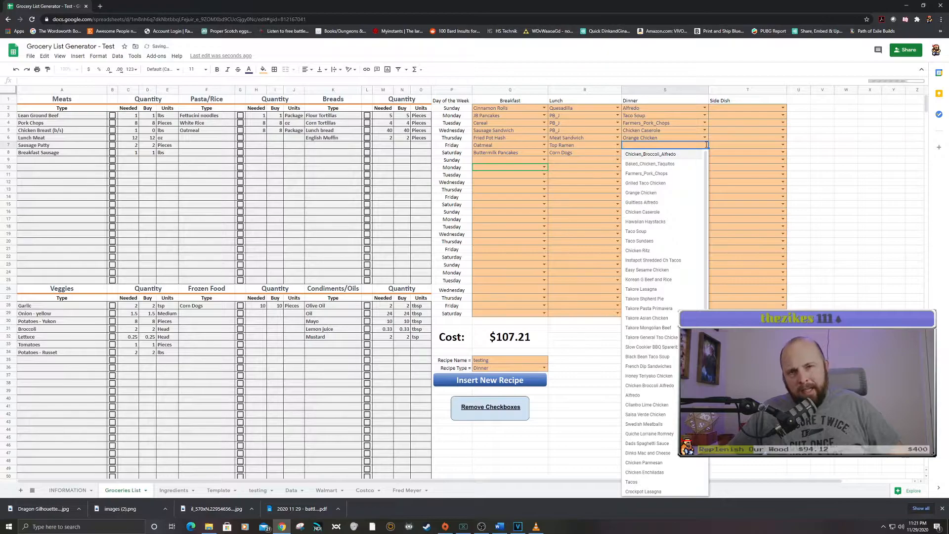
{"action": "left_click", "coordinate": [647, 414]}
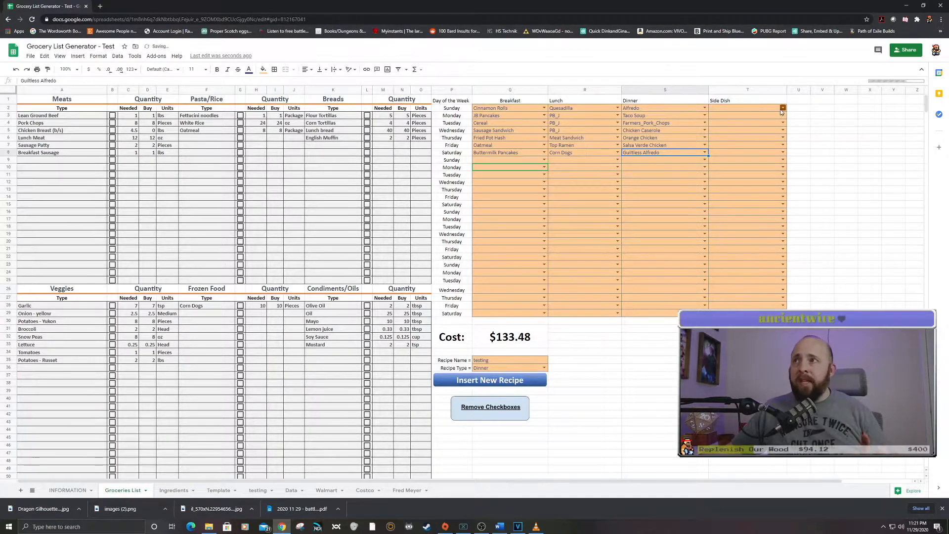
Step: Set side dishes: Chocolate Chip Cookies Monday, Broccoli Tuesday, Bagged Salad Wednesday
{"action": "left_click", "coordinate": [782, 108]}
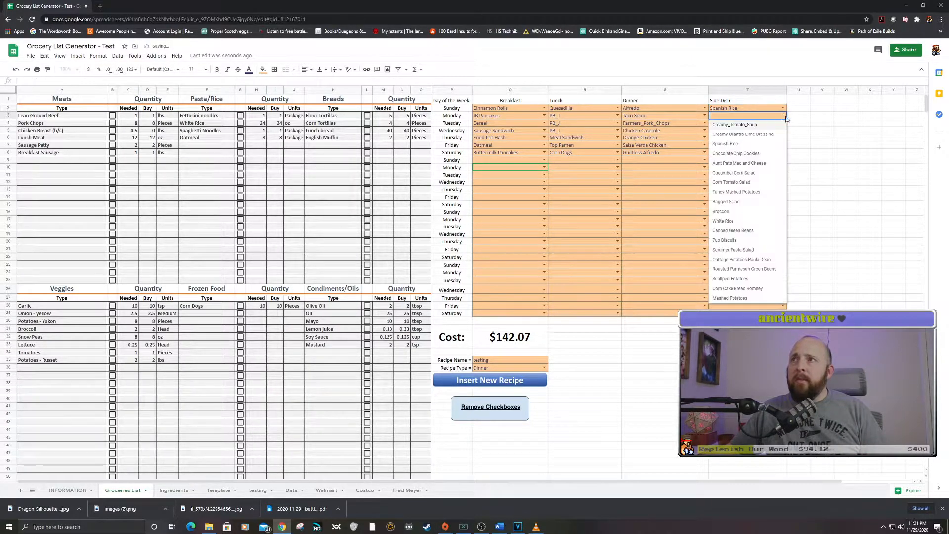
{"action": "left_click", "coordinate": [736, 153]}
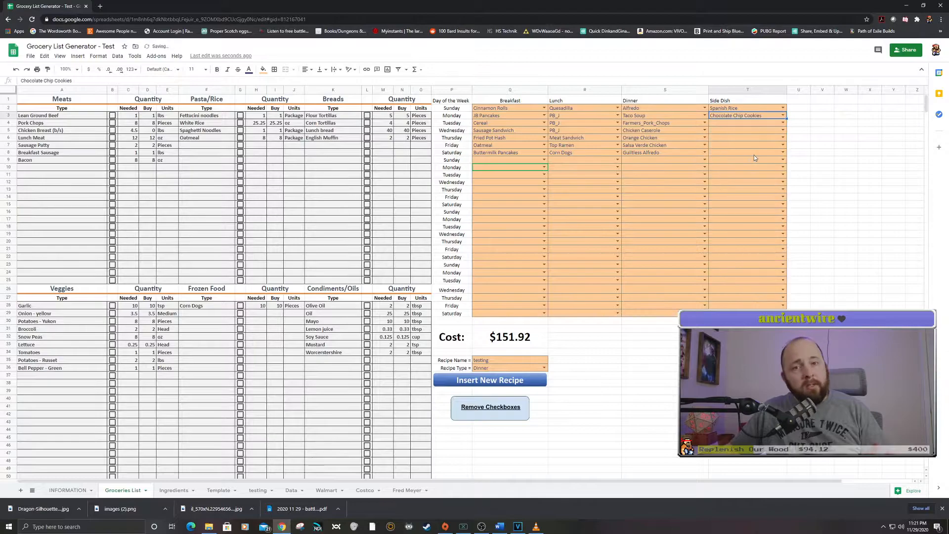
{"action": "left_click", "coordinate": [781, 123]}
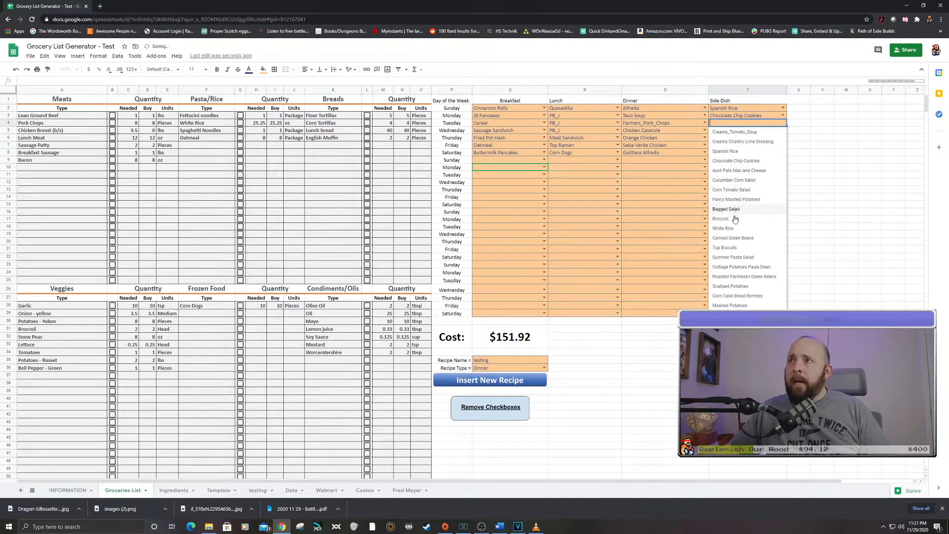
{"action": "left_click", "coordinate": [719, 218]}
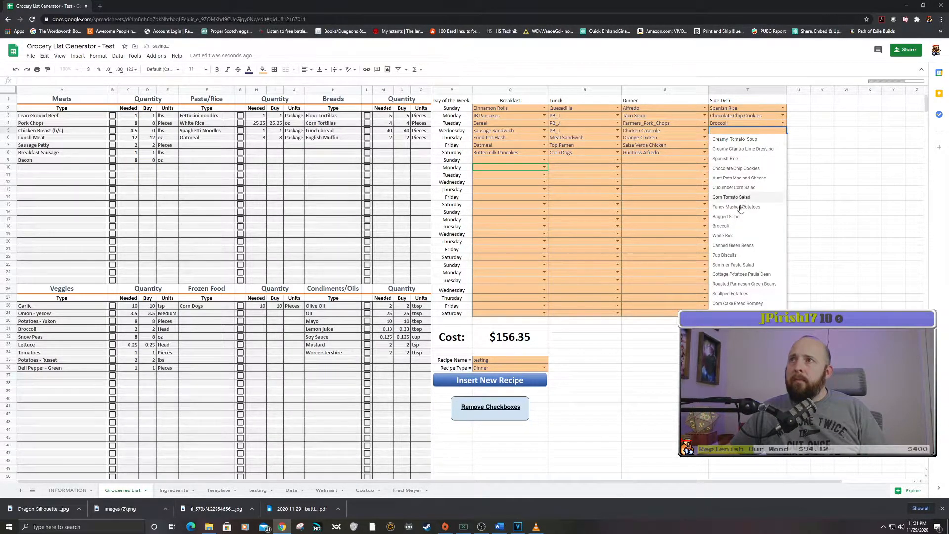
{"action": "left_click", "coordinate": [725, 216]}
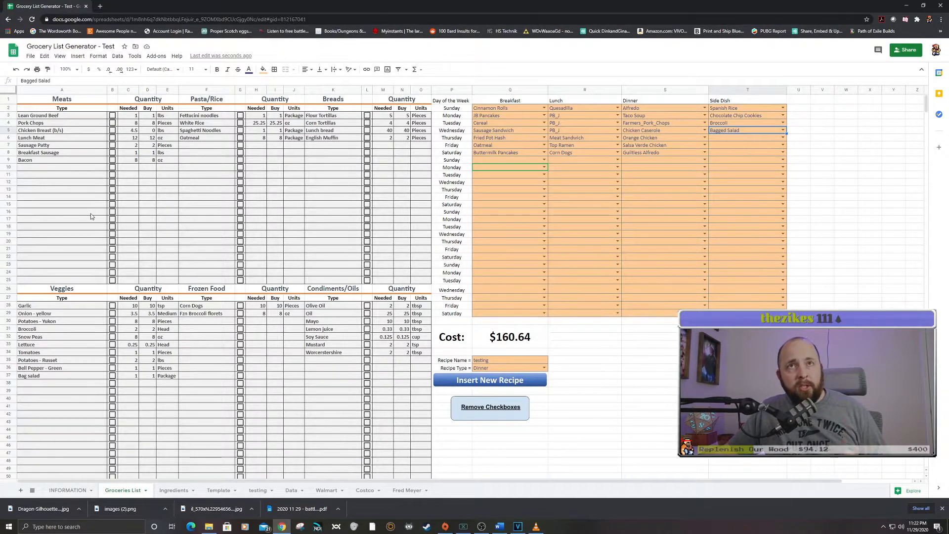
Step: Scroll the Groceries List, then switch to the Ingredients sheet of item costs and stock
{"action": "scroll", "scroll_direction": "down", "scroll_amount": 3}
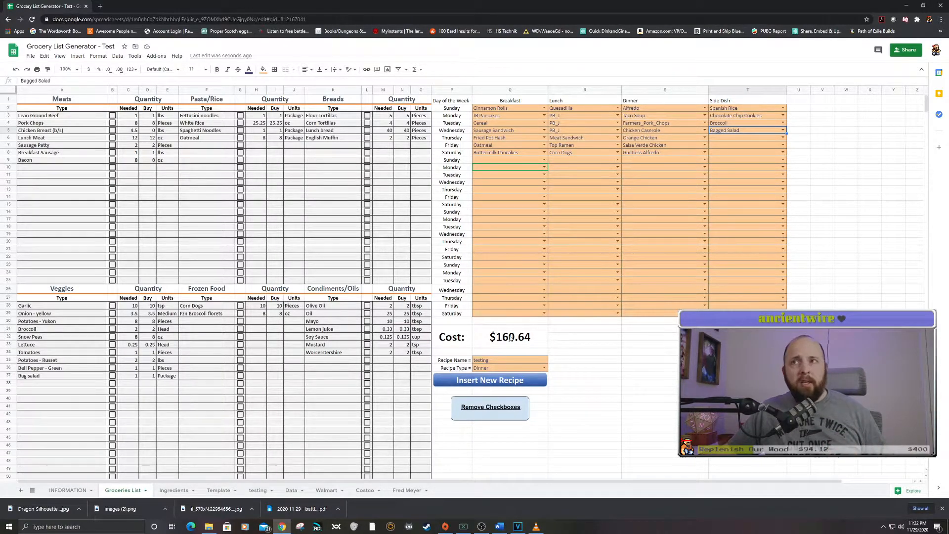
{"action": "left_click", "coordinate": [584, 344]}
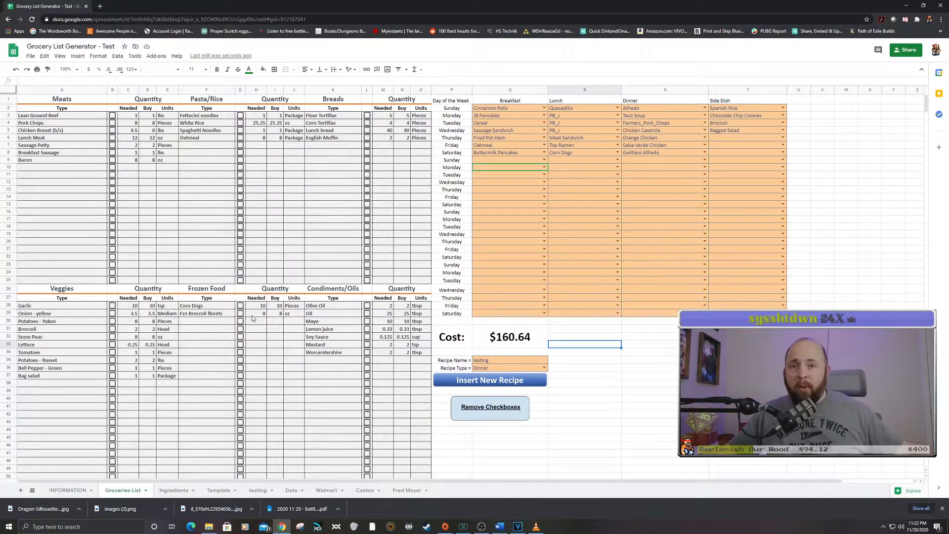
{"action": "left_click", "coordinate": [172, 490]}
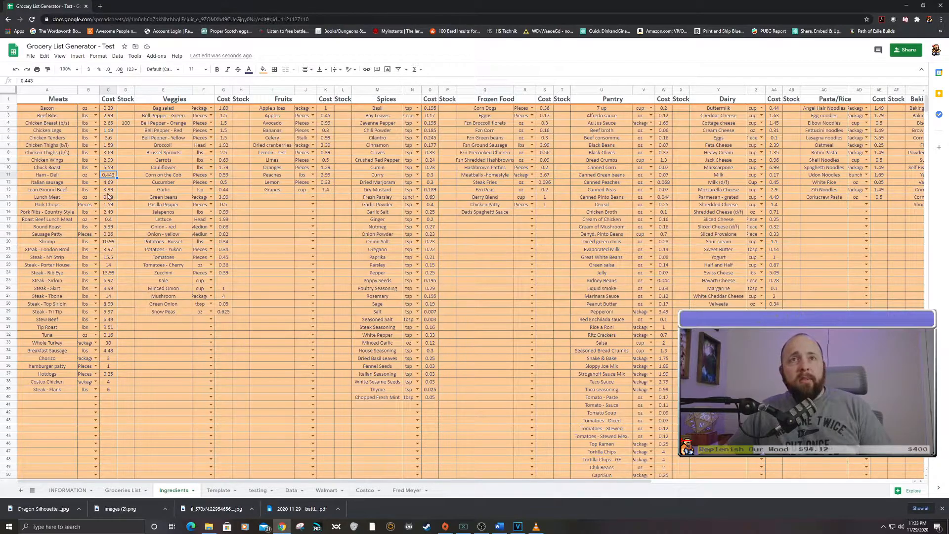
Step: Check the Lean Ground Beef price, then go back to the Groceries List sheet
{"action": "left_click", "coordinate": [108, 190]}
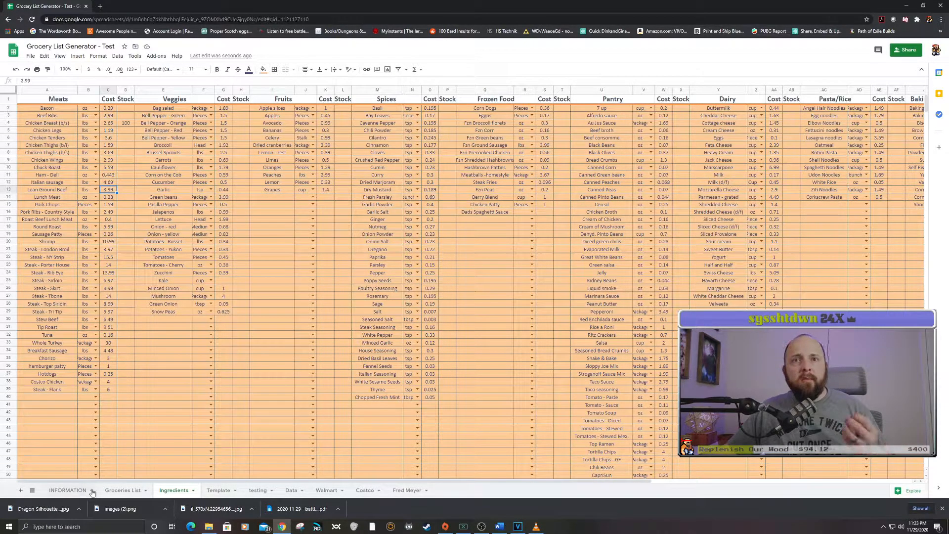
{"action": "left_click", "coordinate": [124, 489]}
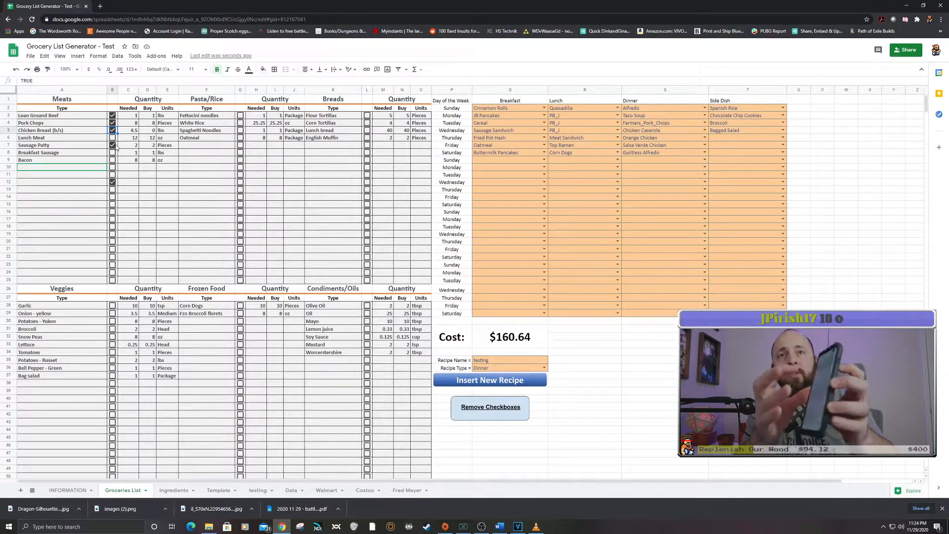
Step: Tick Bacon, untick Lean Ground Beef, then clear all checkboxes with Remove Checkboxes
{"action": "left_click", "coordinate": [112, 183]}
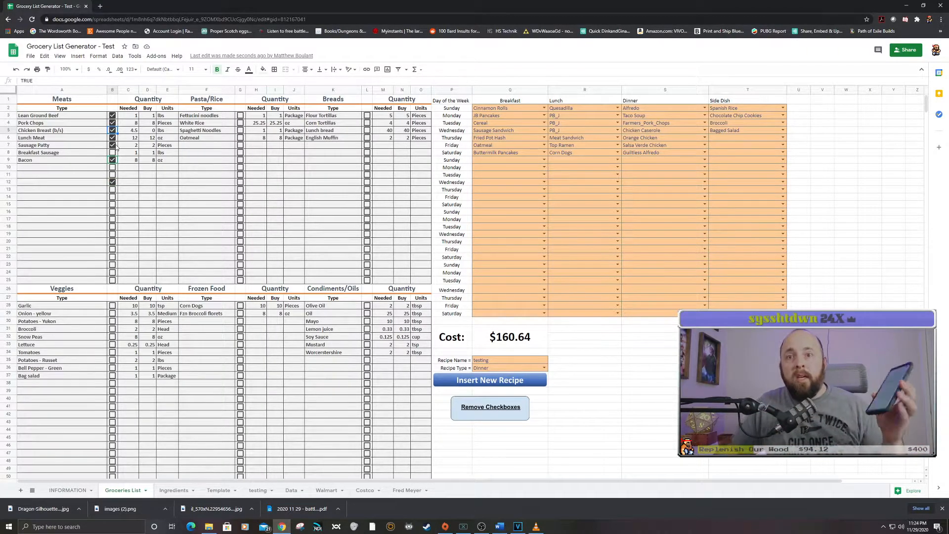
{"action": "mouse_move", "coordinate": [218, 239]}
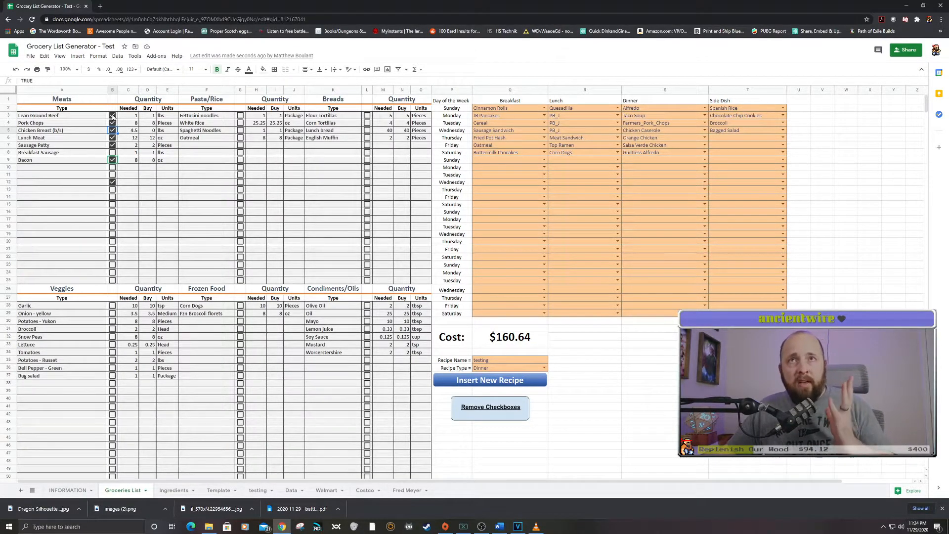
{"action": "left_click", "coordinate": [112, 115]}
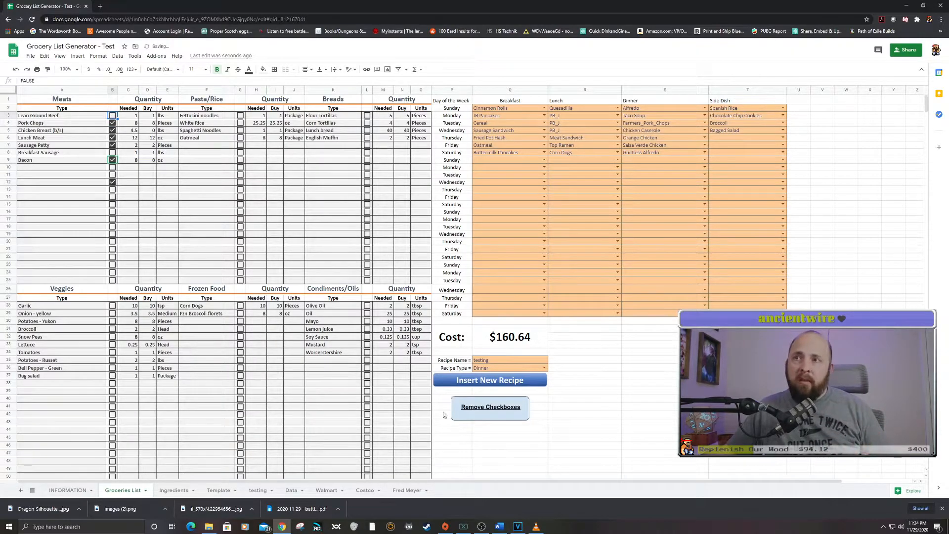
{"action": "left_click", "coordinate": [490, 406]}
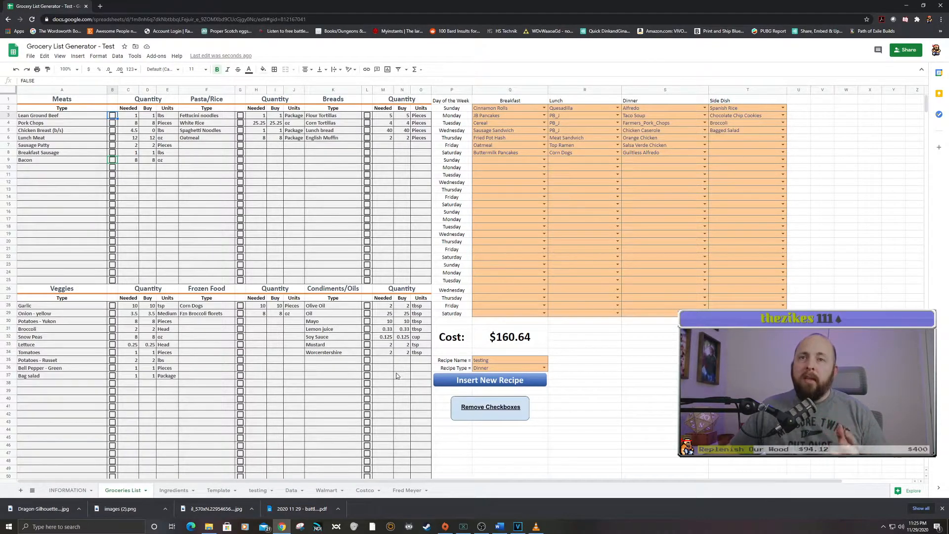
Step: Inspect the Chicken Breast Buy formula and its stock of 100 on the Ingredients sheet
{"action": "left_click", "coordinate": [175, 489]}
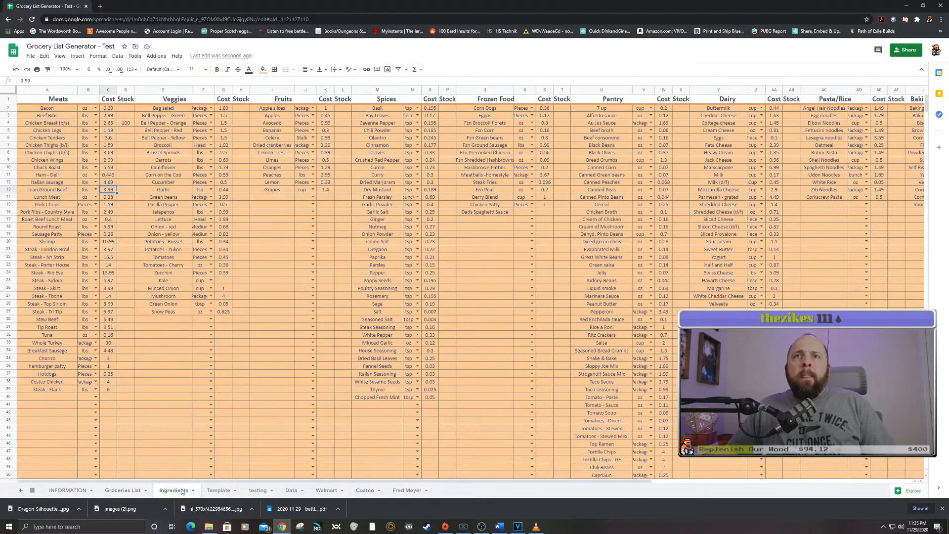
{"action": "mouse_move", "coordinate": [214, 442]}
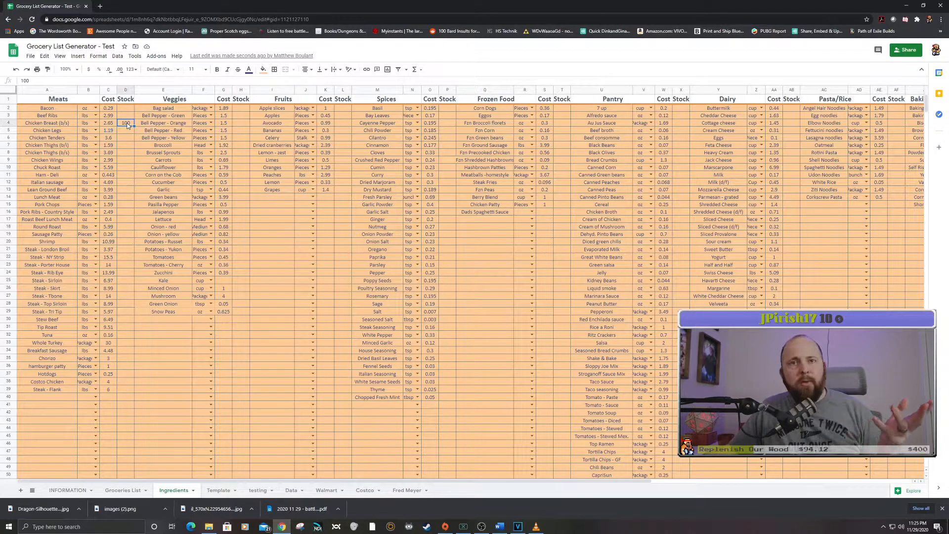
{"action": "left_click", "coordinate": [124, 489]}
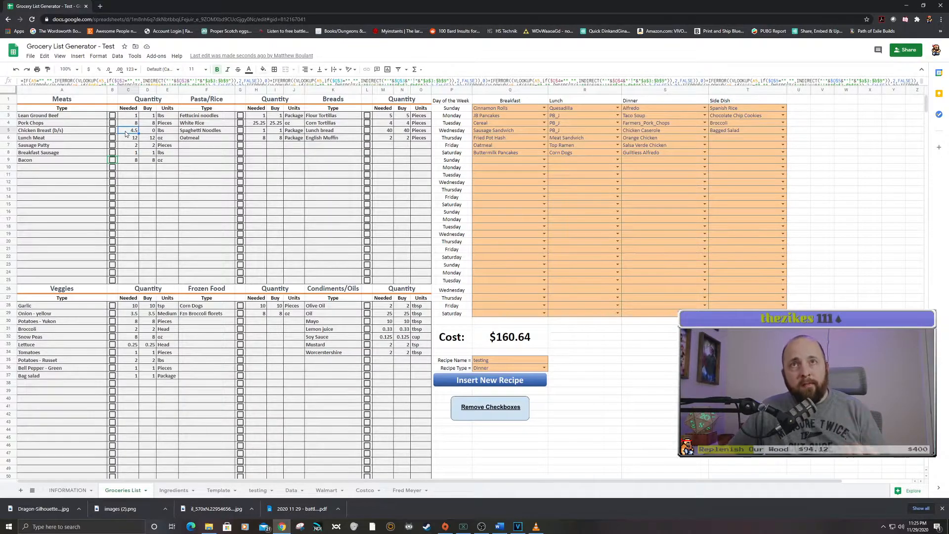
{"action": "left_click", "coordinate": [129, 138]}
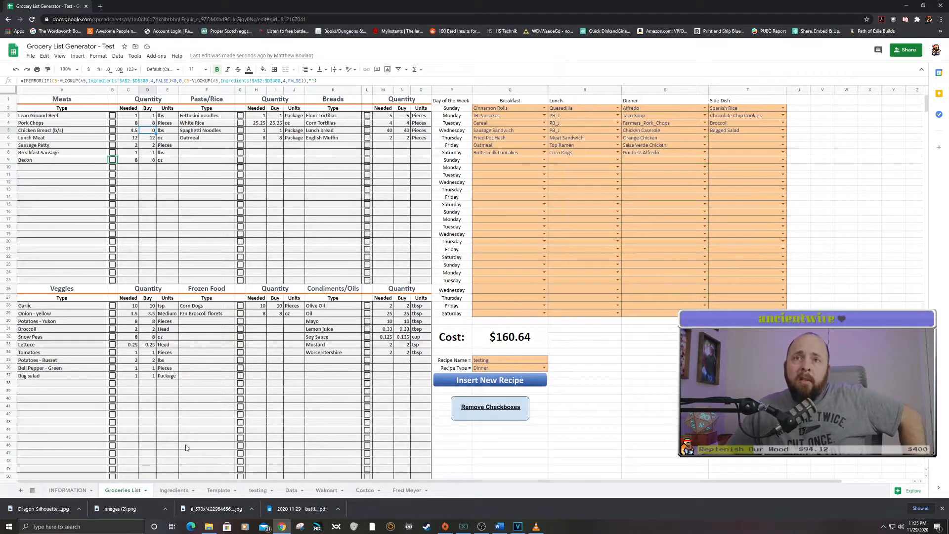
{"action": "left_click", "coordinate": [173, 489]}
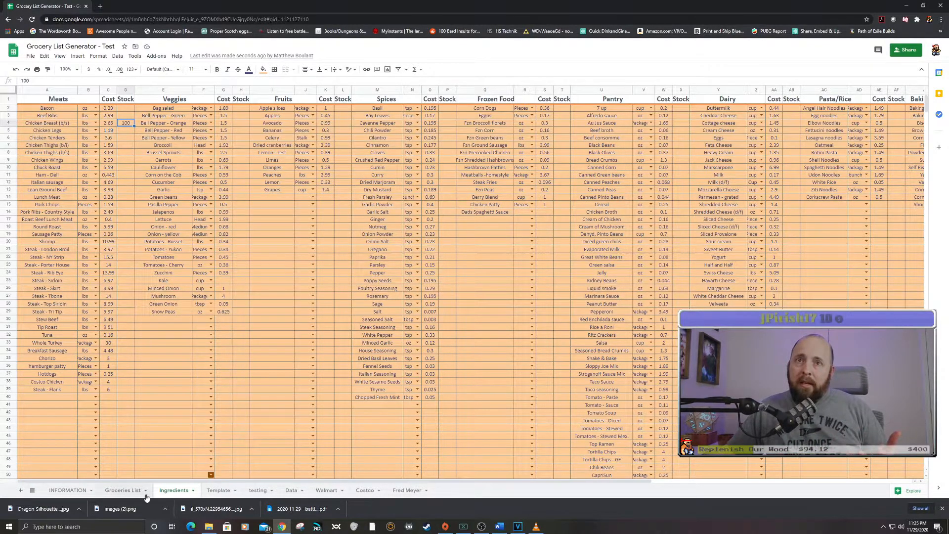
Step: Toggle between Groceries List and Ingredients, then move on to the Data sheet
{"action": "left_click", "coordinate": [124, 490]}
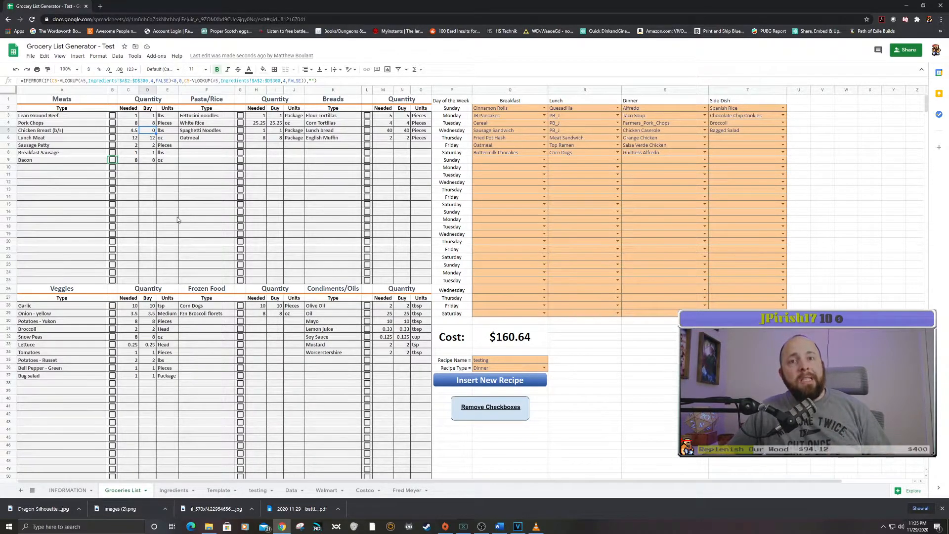
{"action": "left_click", "coordinate": [173, 490]}
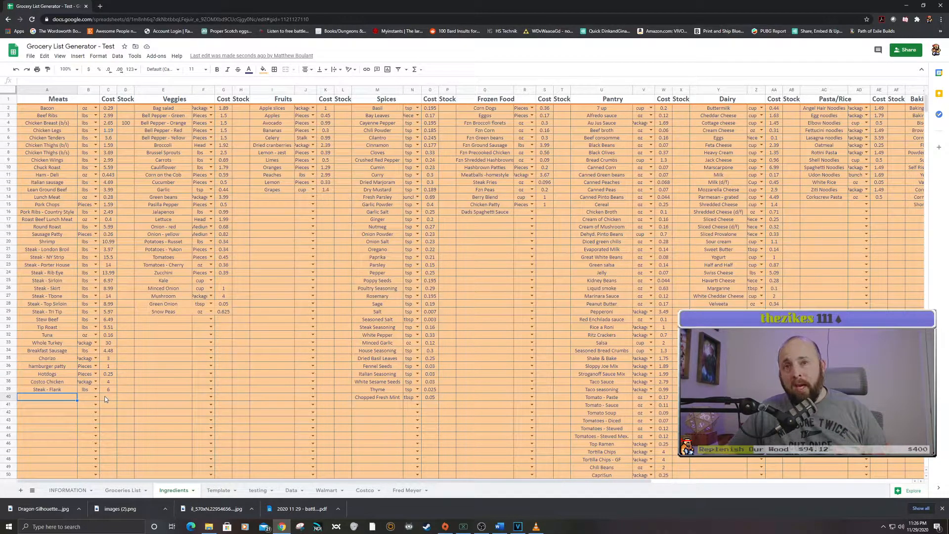
{"action": "left_click", "coordinate": [255, 490]}
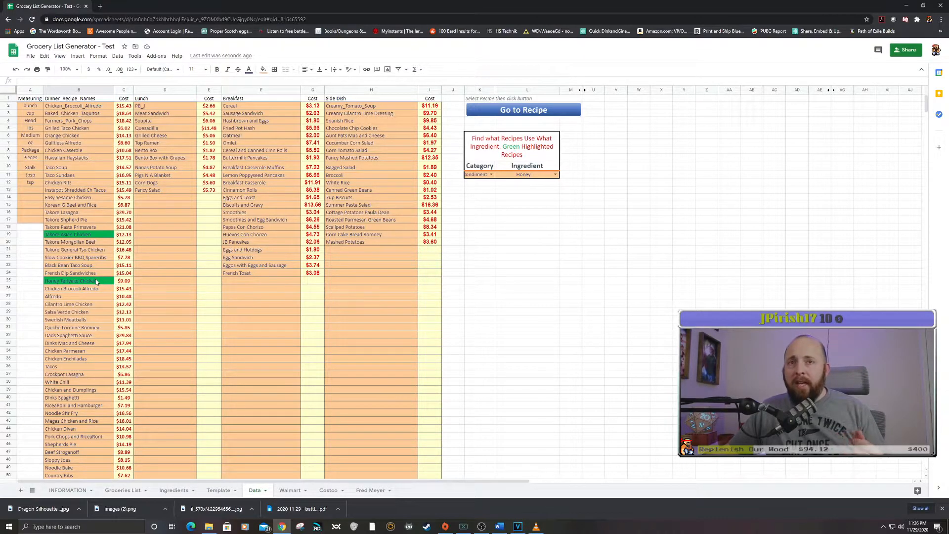
{"action": "mouse_move", "coordinate": [81, 411]}
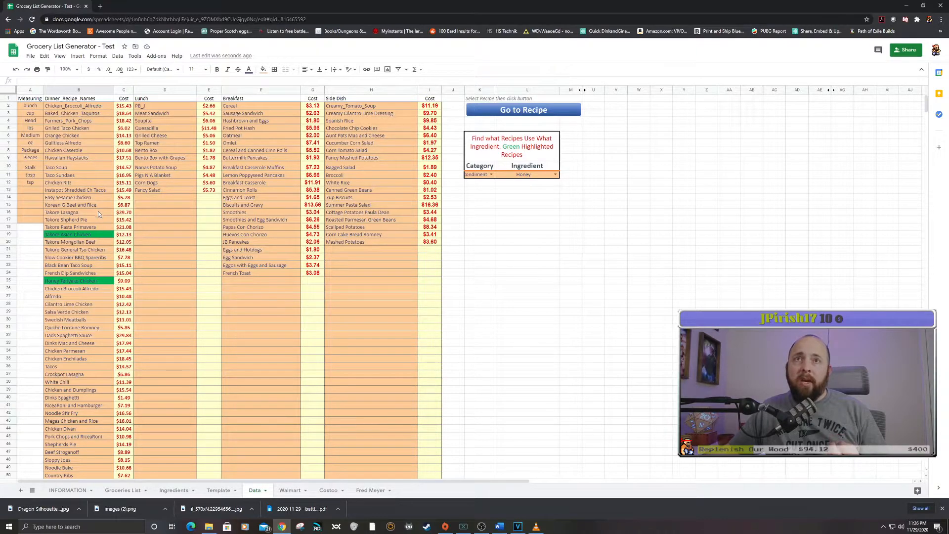
Step: View the Takore Lasagna cost formula and show the finder's category choices
{"action": "left_click", "coordinate": [123, 212]}
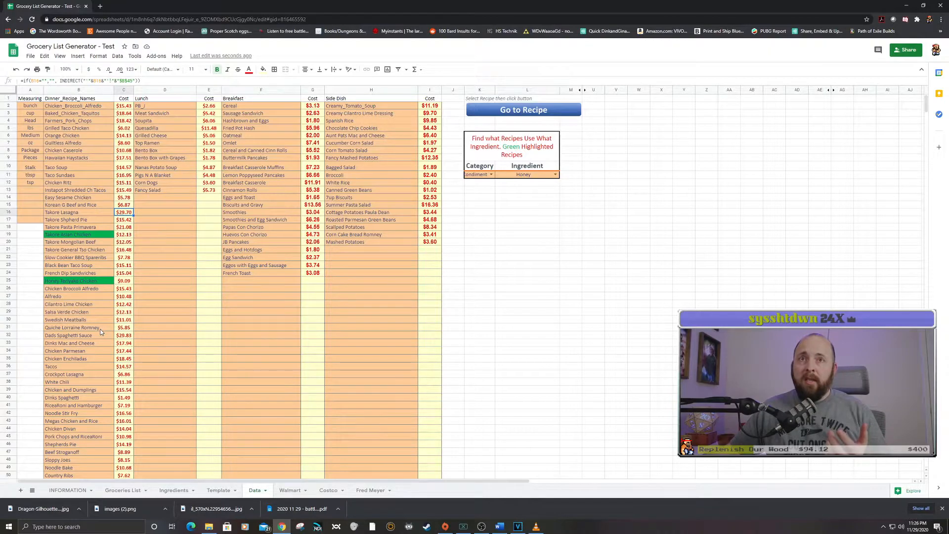
{"action": "left_click", "coordinate": [68, 326]}
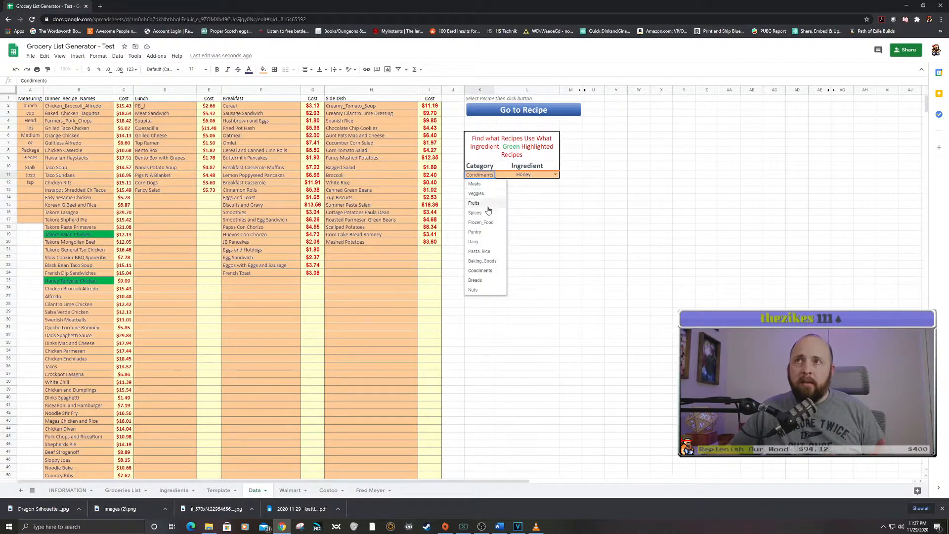
Step: Set the finder to Pantry / Black Beans and review the highlighted recipes
{"action": "left_click", "coordinate": [474, 232]}
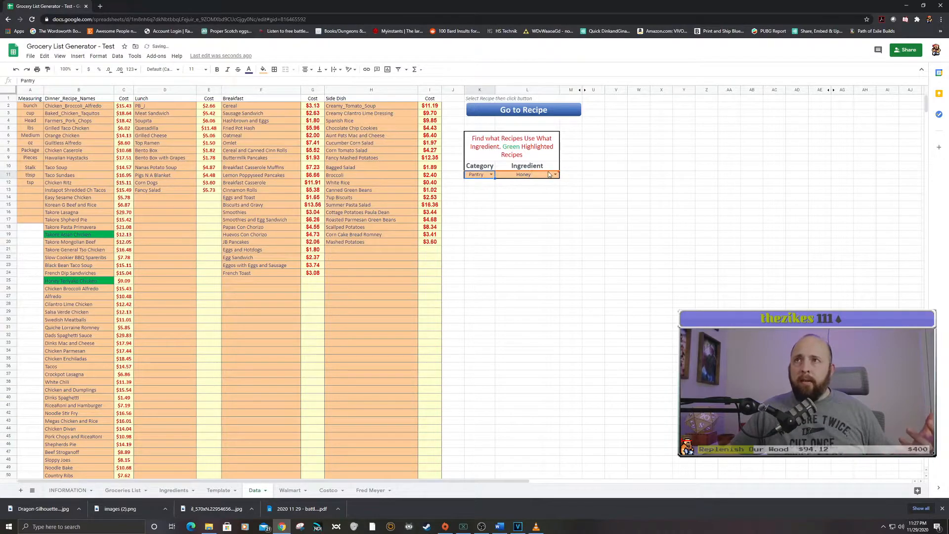
{"action": "left_click", "coordinate": [552, 175]}
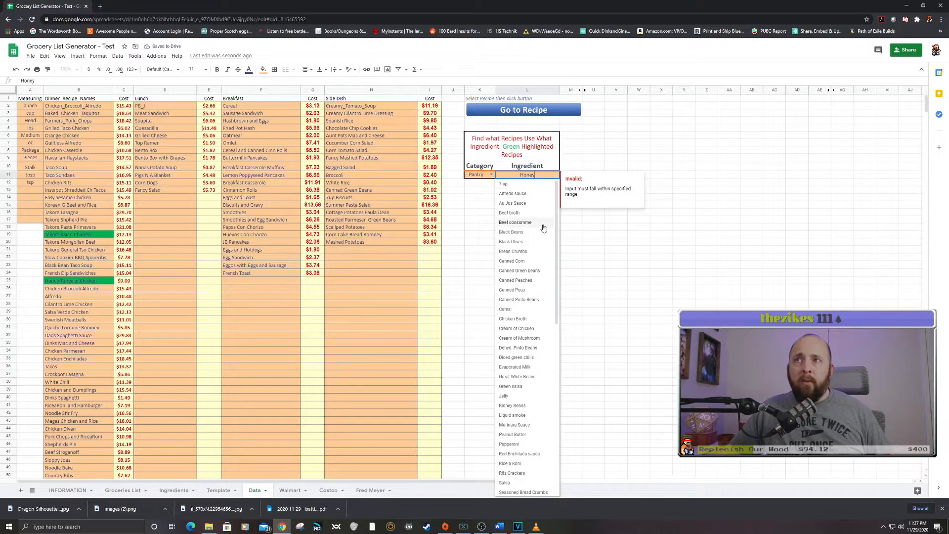
{"action": "left_click", "coordinate": [511, 232]}
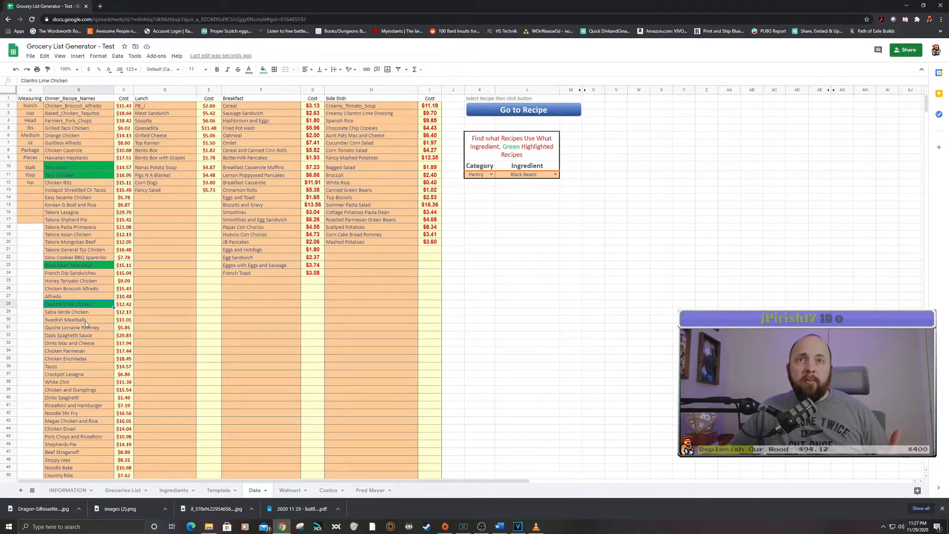
{"action": "scroll", "scroll_direction": "down", "scroll_amount": 3}
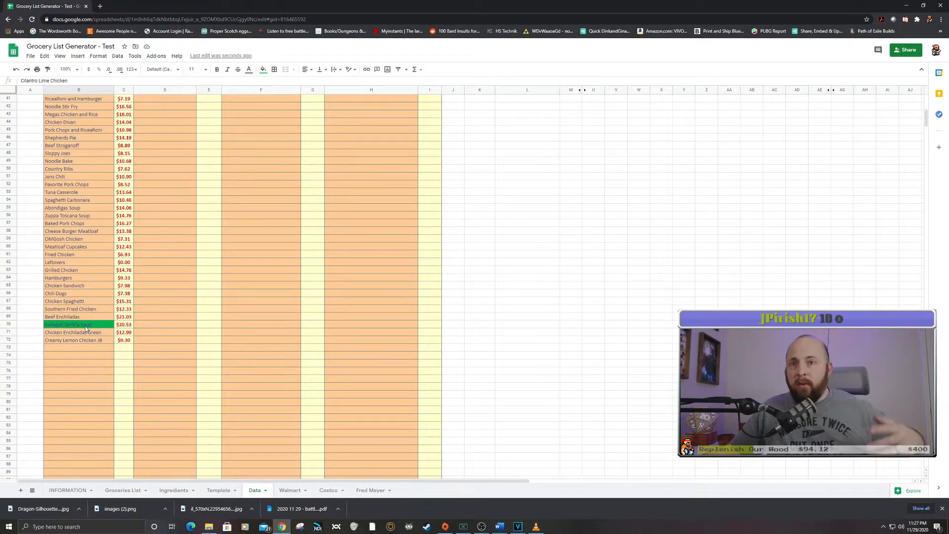
{"action": "scroll", "scroll_direction": "up", "scroll_amount": 3}
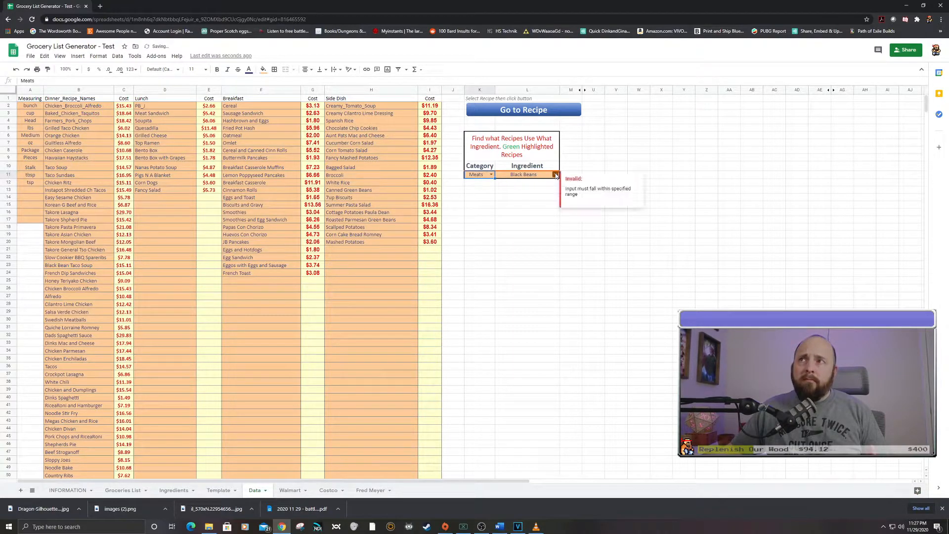
Step: Set the finder to Chicken Breast (b/s) so its recipes highlight green
{"action": "left_click", "coordinate": [553, 174]}
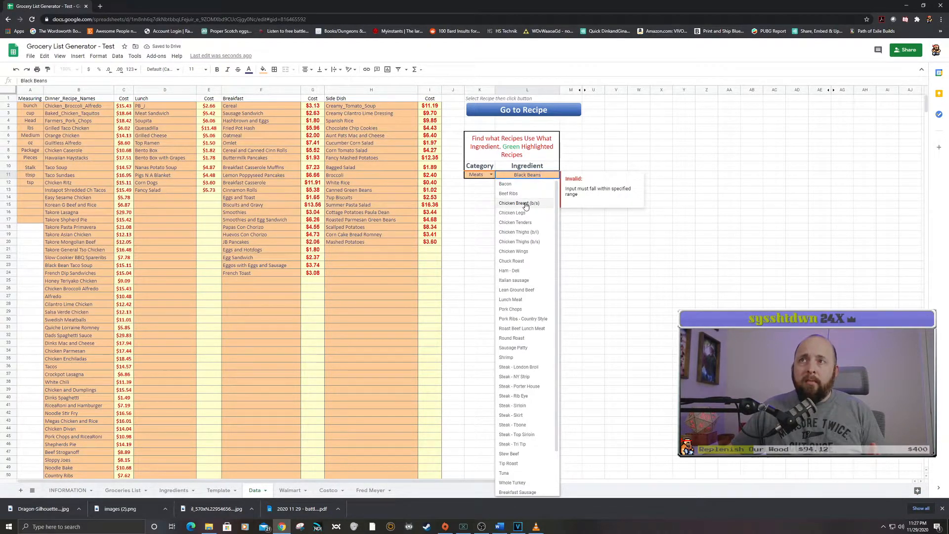
{"action": "left_click", "coordinate": [518, 202]}
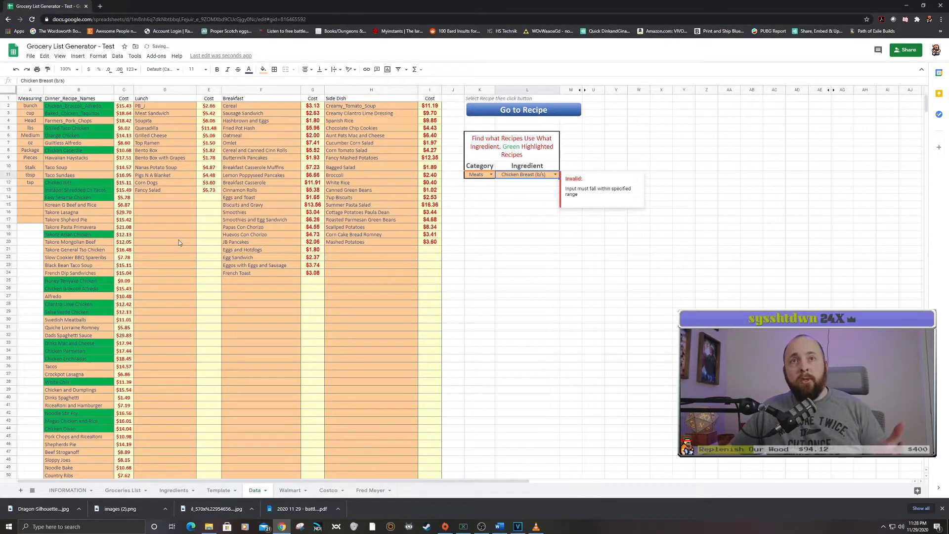
{"action": "scroll", "scroll_direction": "down", "scroll_amount": 3}
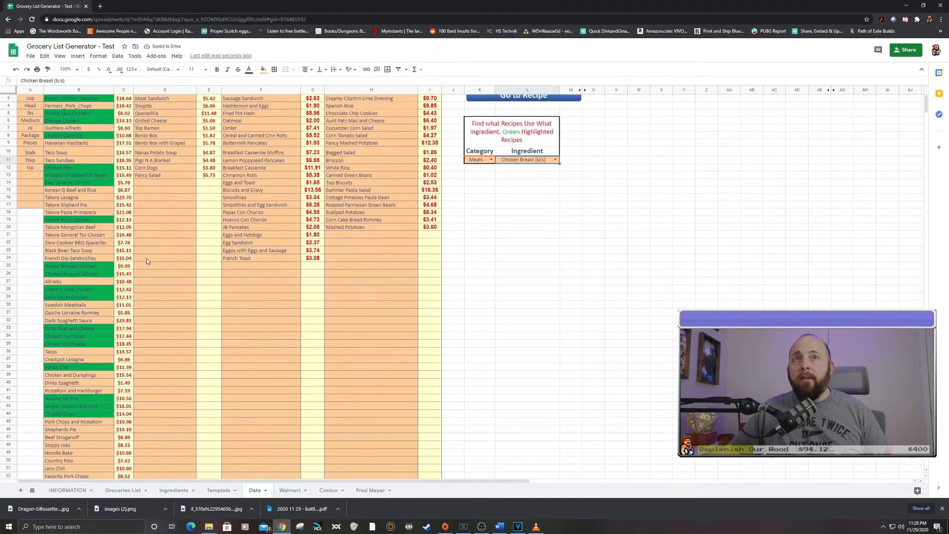
{"action": "scroll", "scroll_direction": "up", "scroll_amount": 3}
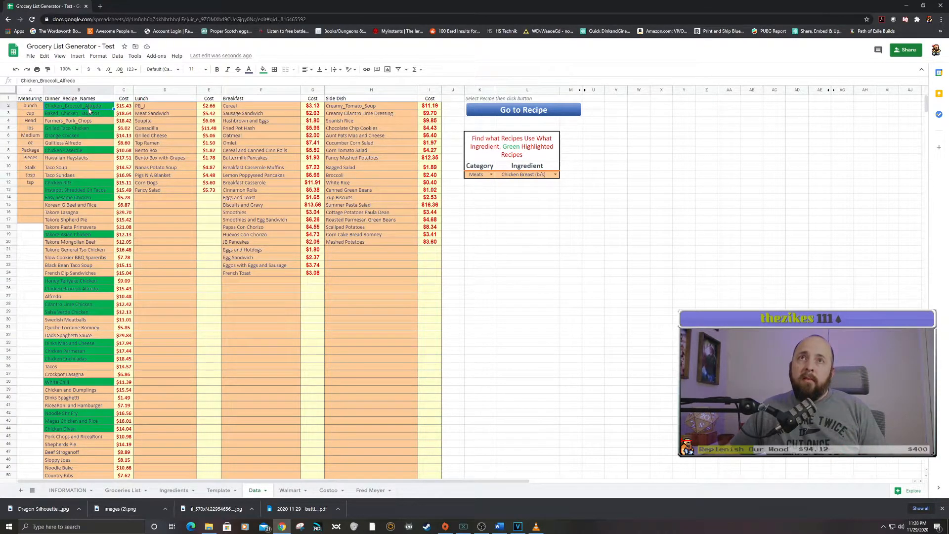
Step: View the Baked_Chicken_Taquitos recipe sheet with its ingredients and $18.64 meal cost, then return to Data
{"action": "left_click", "coordinate": [77, 113]}
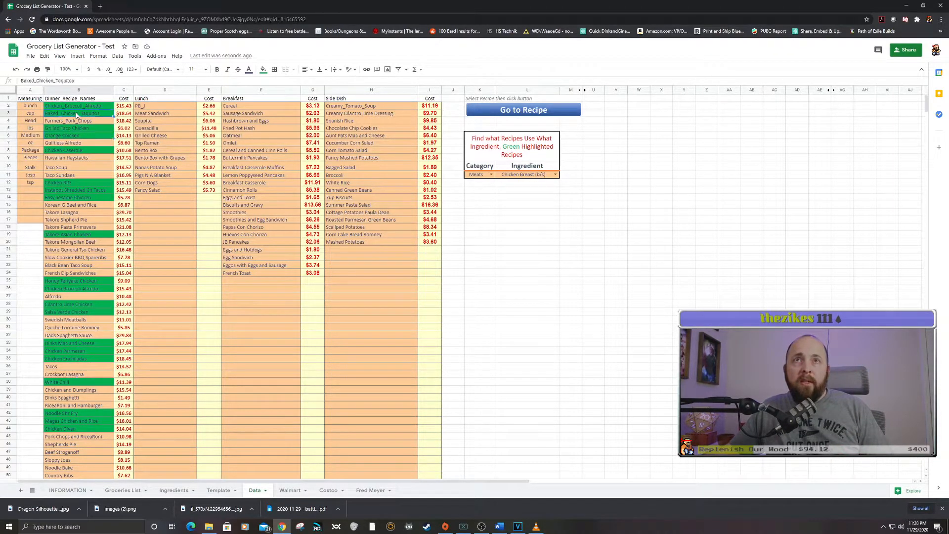
{"action": "left_click", "coordinate": [523, 110]}
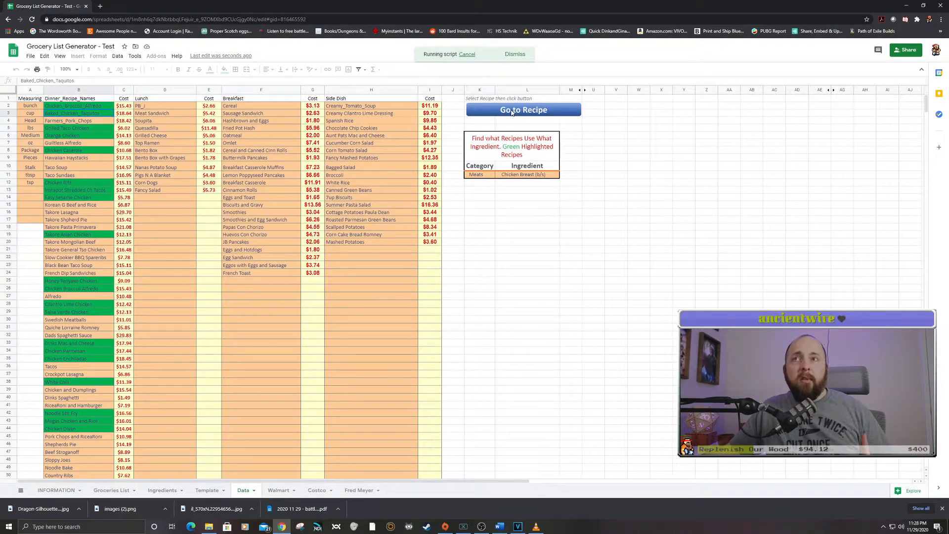
{"action": "left_click", "coordinate": [523, 110]}
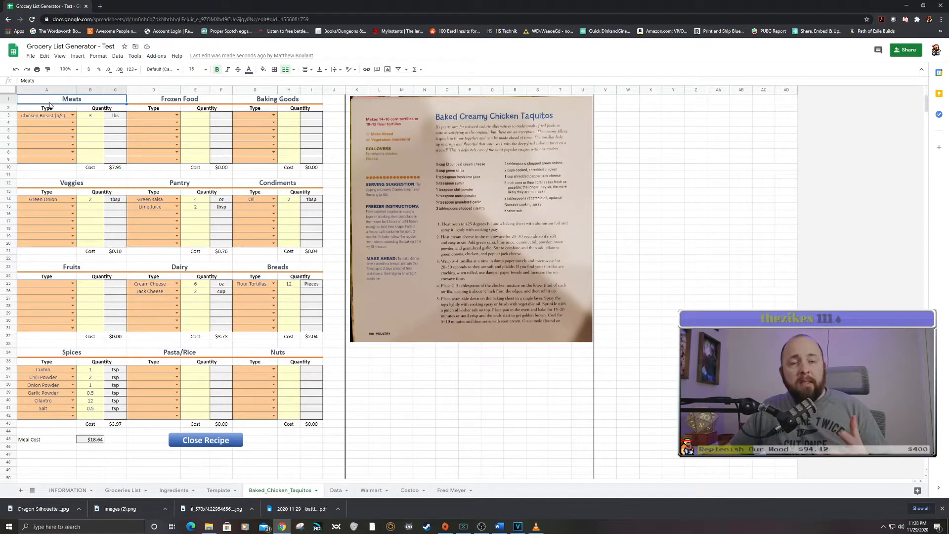
{"action": "mouse_move", "coordinate": [392, 168]}
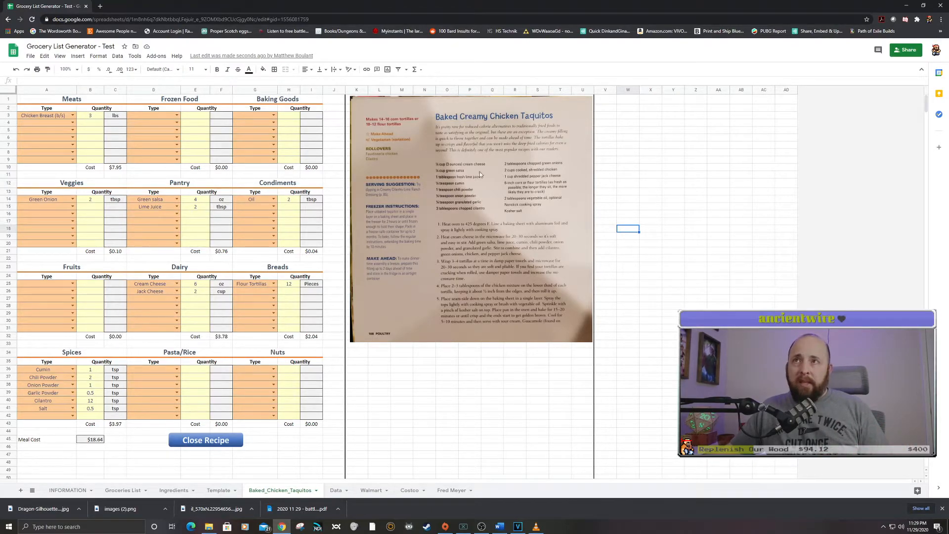
{"action": "left_click", "coordinate": [205, 439]}
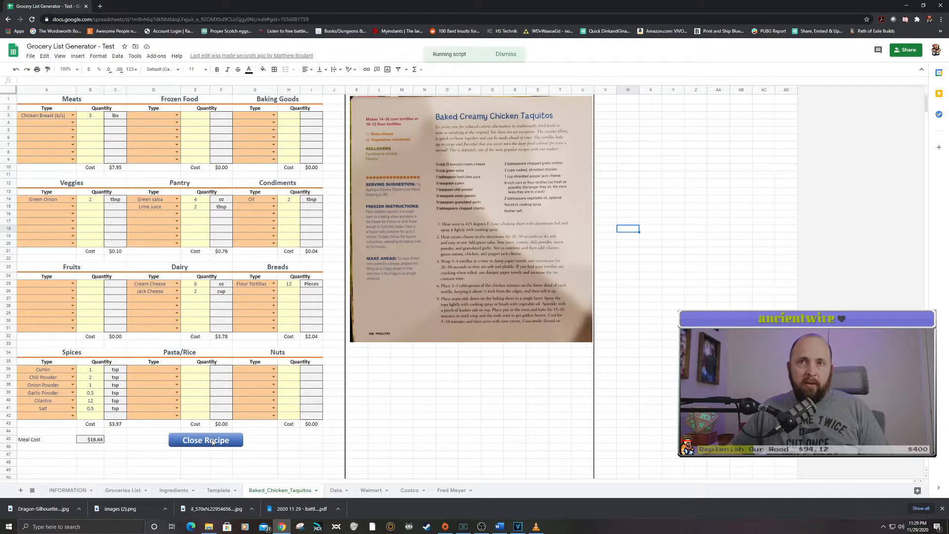
{"action": "left_click", "coordinate": [205, 439]}
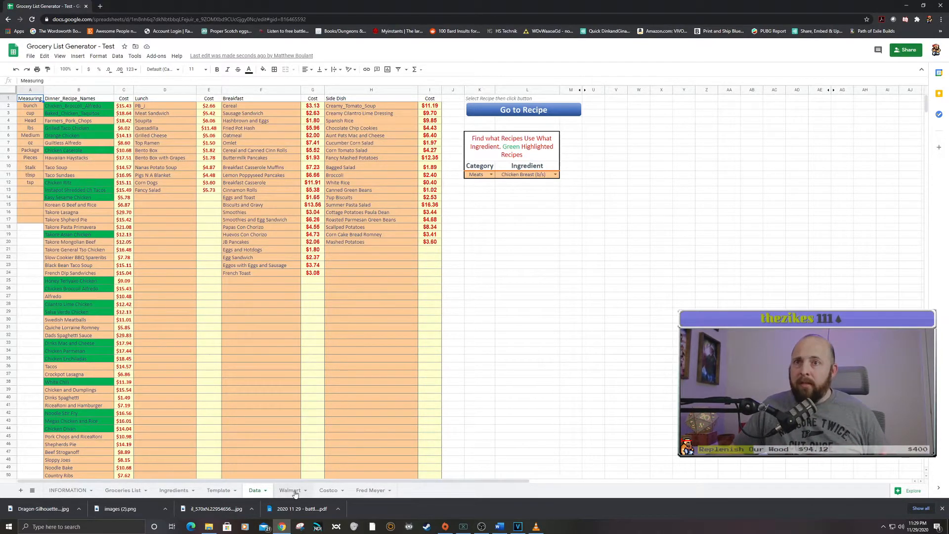
Step: Switch to the Walmart sheet listing ingredient search links by category
{"action": "left_click", "coordinate": [289, 490]}
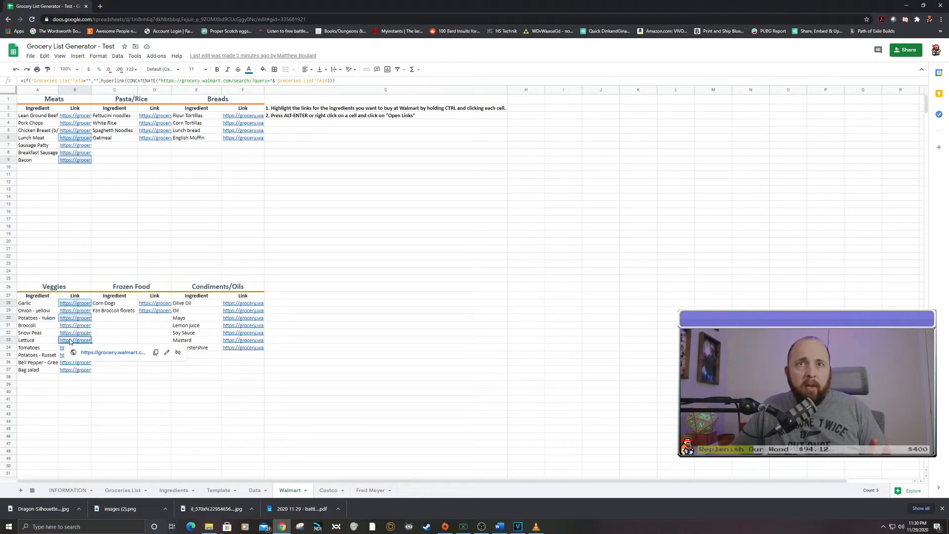
Step: Open every selected ingredient link as a Walmart search tab via Open links
{"action": "right_click", "coordinate": [75, 339]}
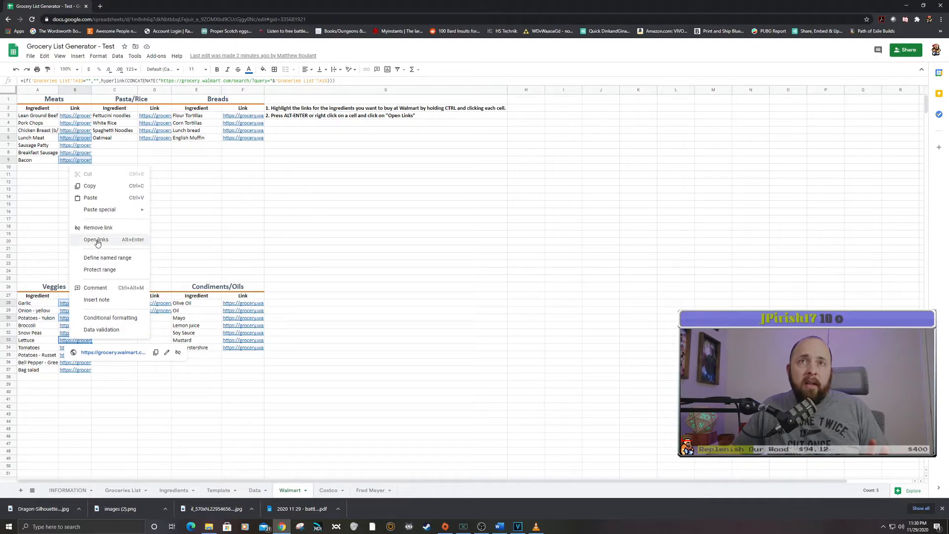
{"action": "left_click", "coordinate": [97, 239]}
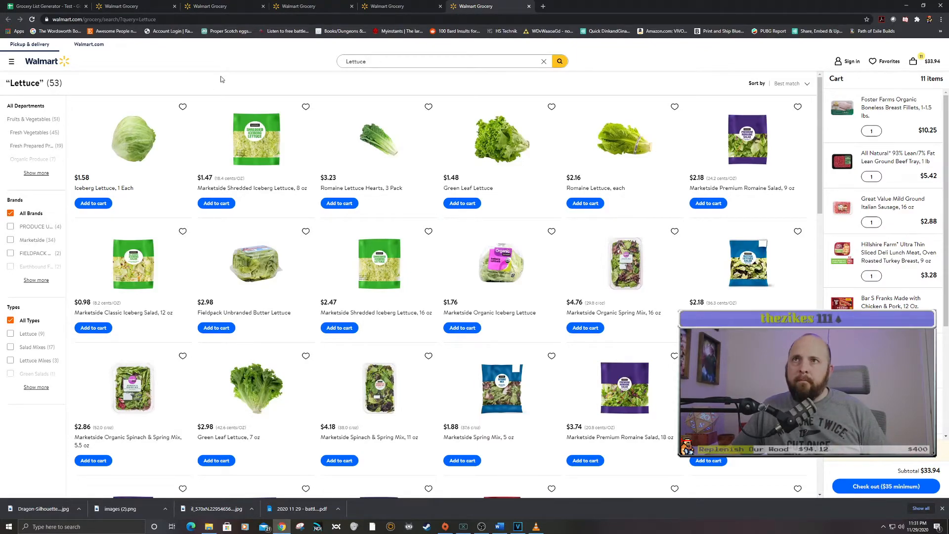
{"action": "mouse_move", "coordinate": [246, 111]}
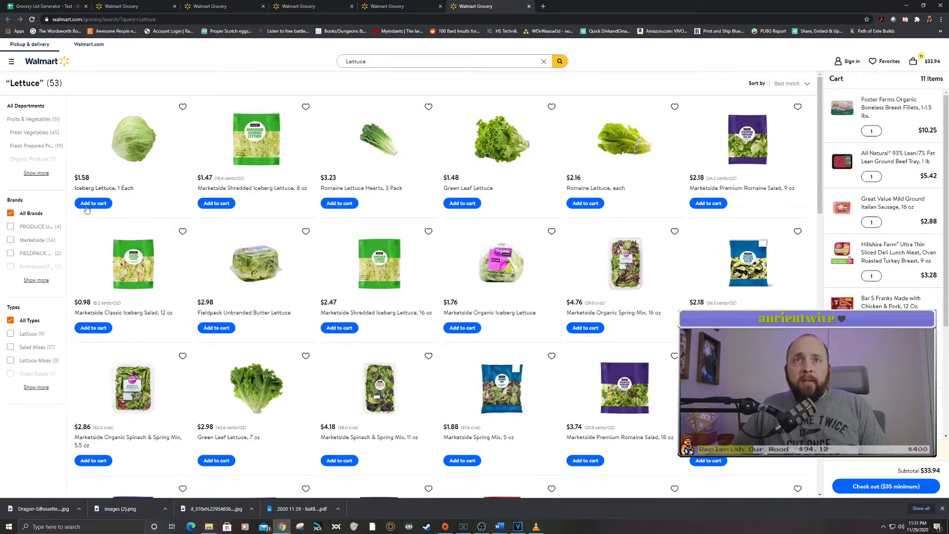
Step: Add iceberg lettuce, 5 lb yellow potatoes, garlic, bacon and honey smoked turkey breast to the Walmart cart
{"action": "left_click", "coordinate": [481, 6]}
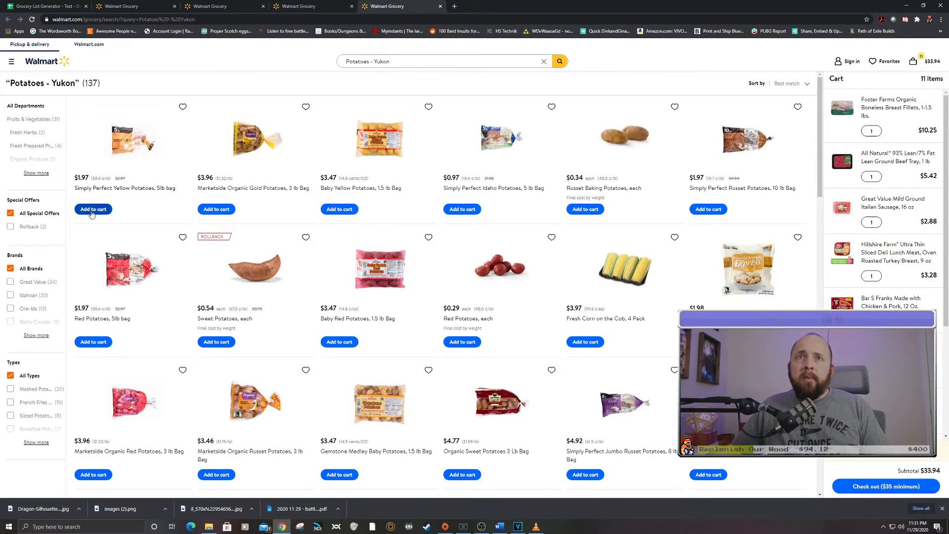
{"action": "left_click", "coordinate": [380, 6]}
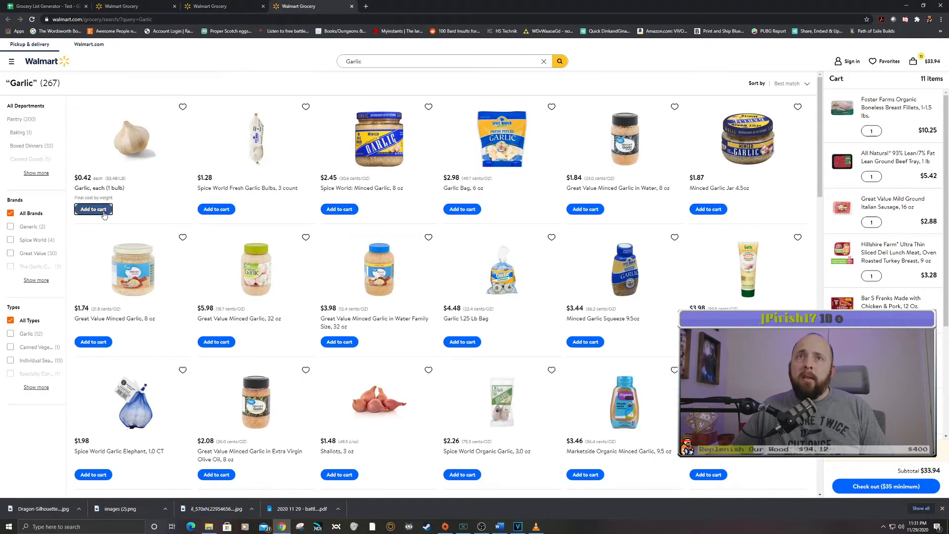
{"action": "type", "text": "Bacon"}
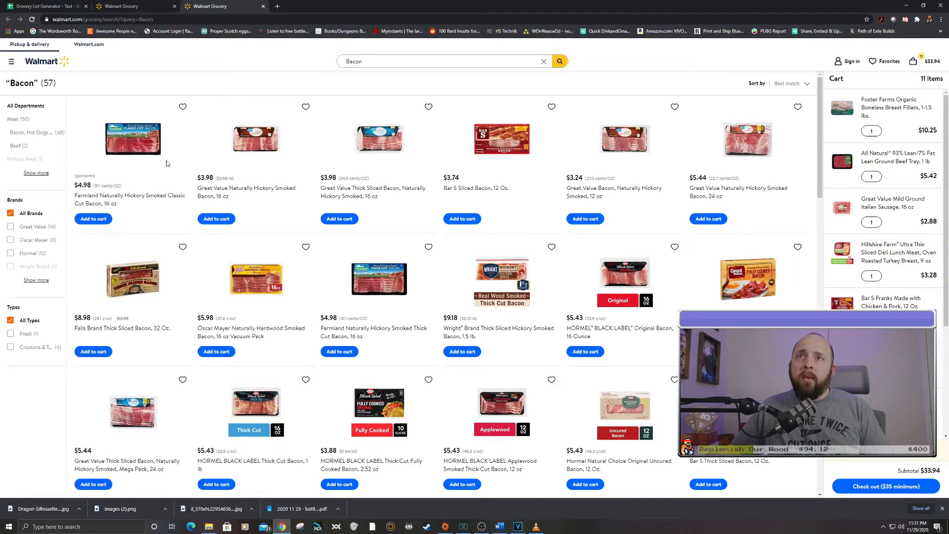
{"action": "type", "text": "Lunch Meat"}
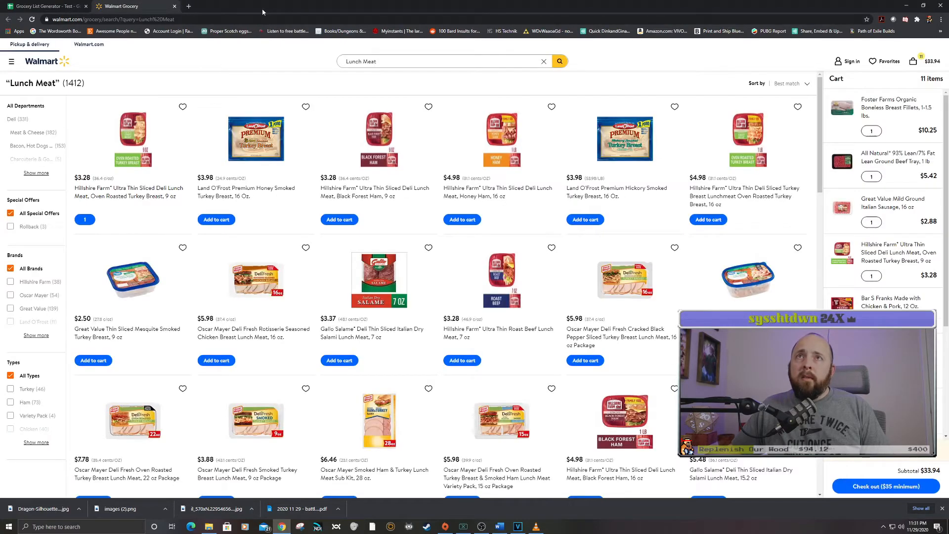
{"action": "mouse_move", "coordinate": [160, 153]}
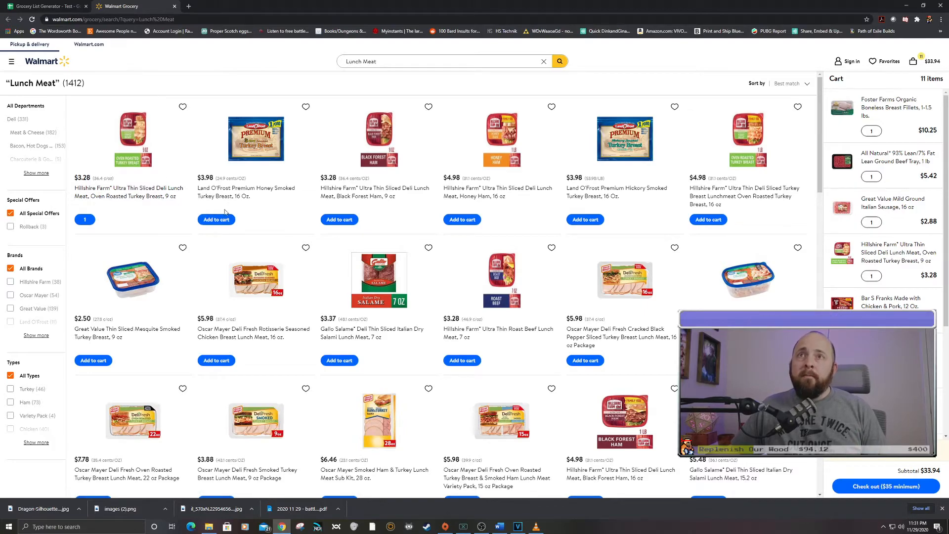
{"action": "left_click", "coordinate": [216, 219]}
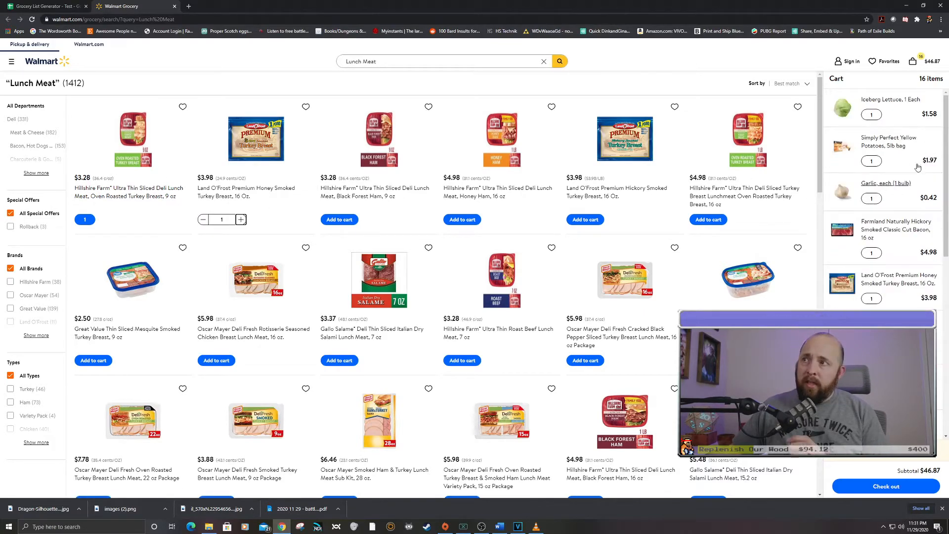